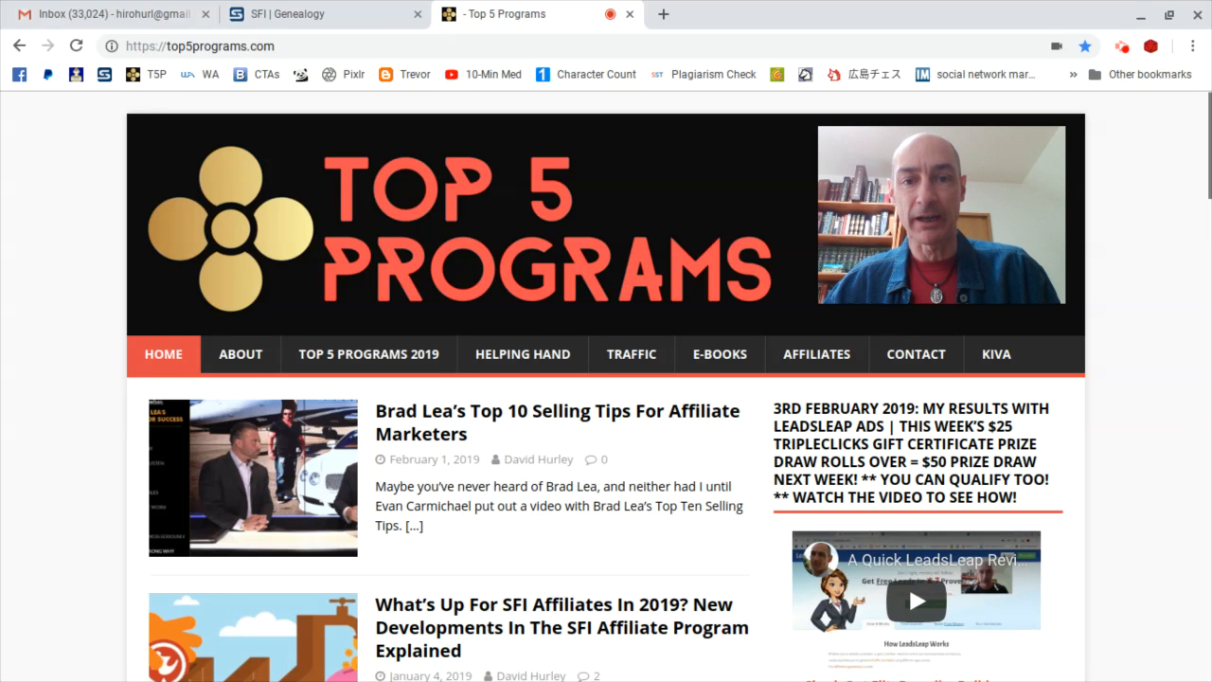
Scroll through the current page before moving to the genealogy report
scroll("down", 3)
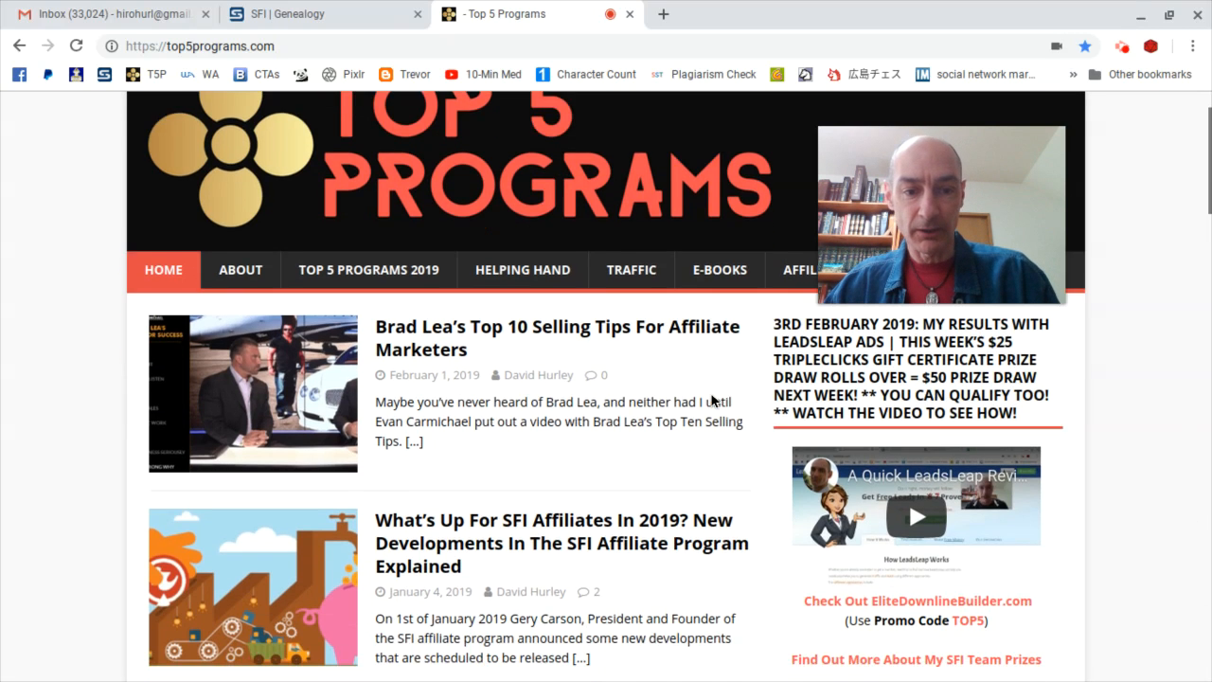
scroll("down", 3)
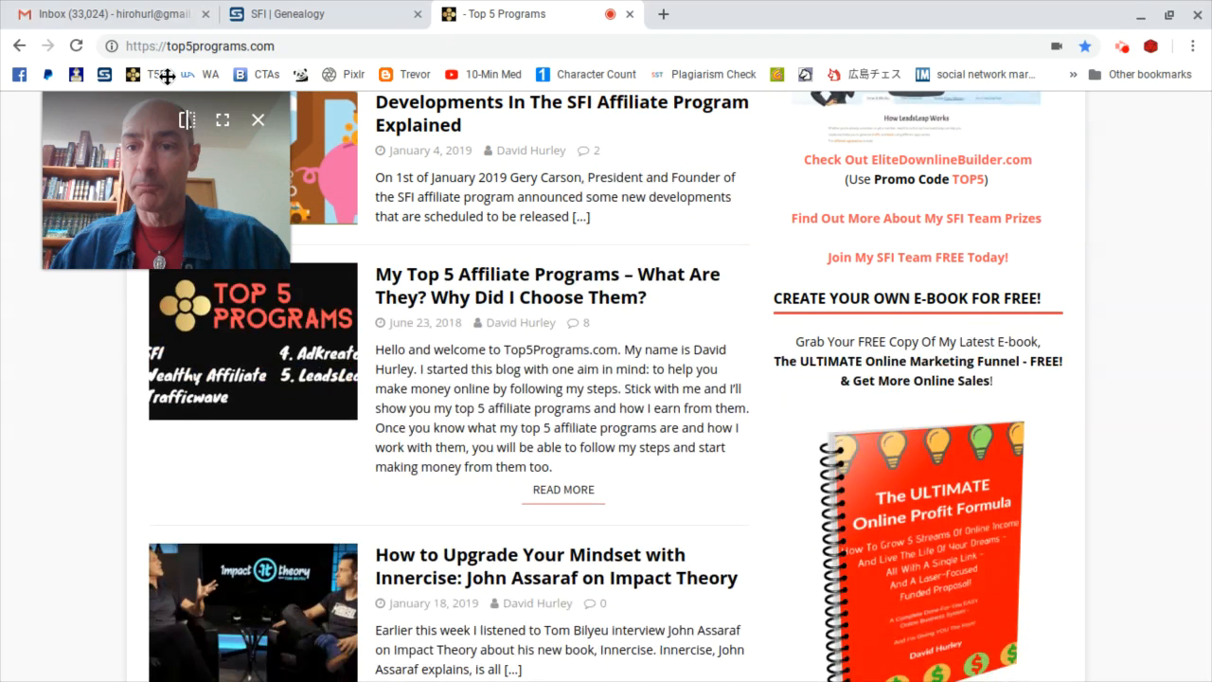
mouse_move(1064, 439)
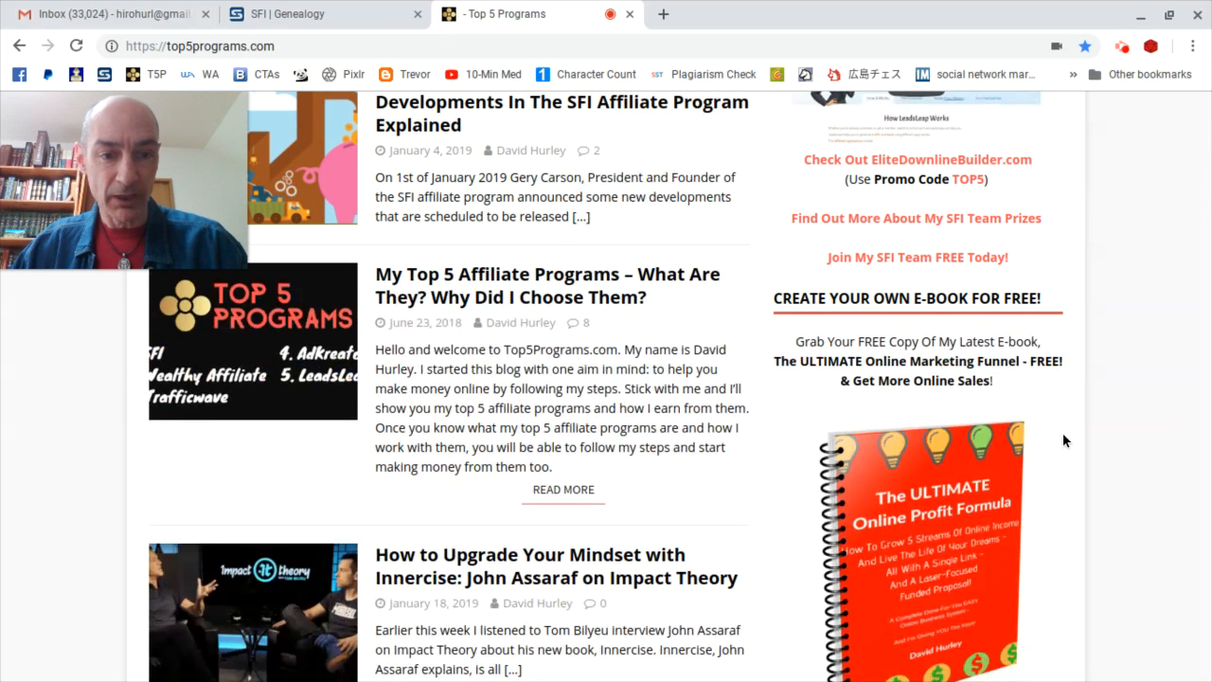
scroll("down", 3)
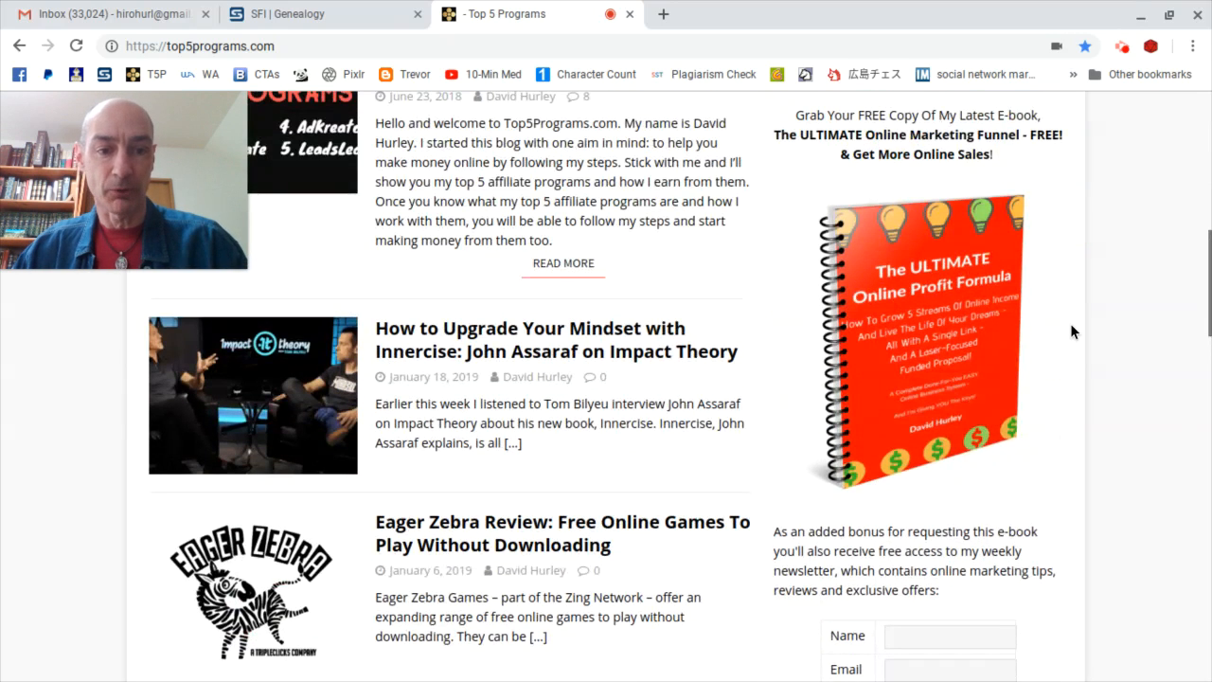
scroll("down", 3)
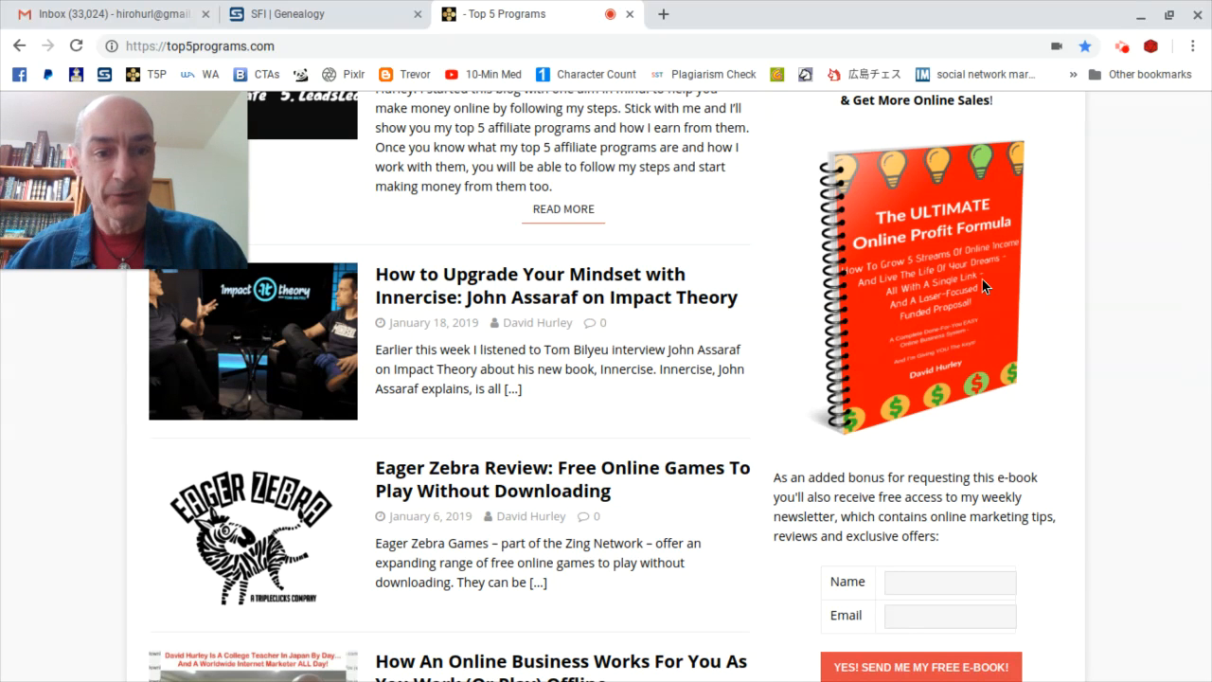
scroll("down", 3)
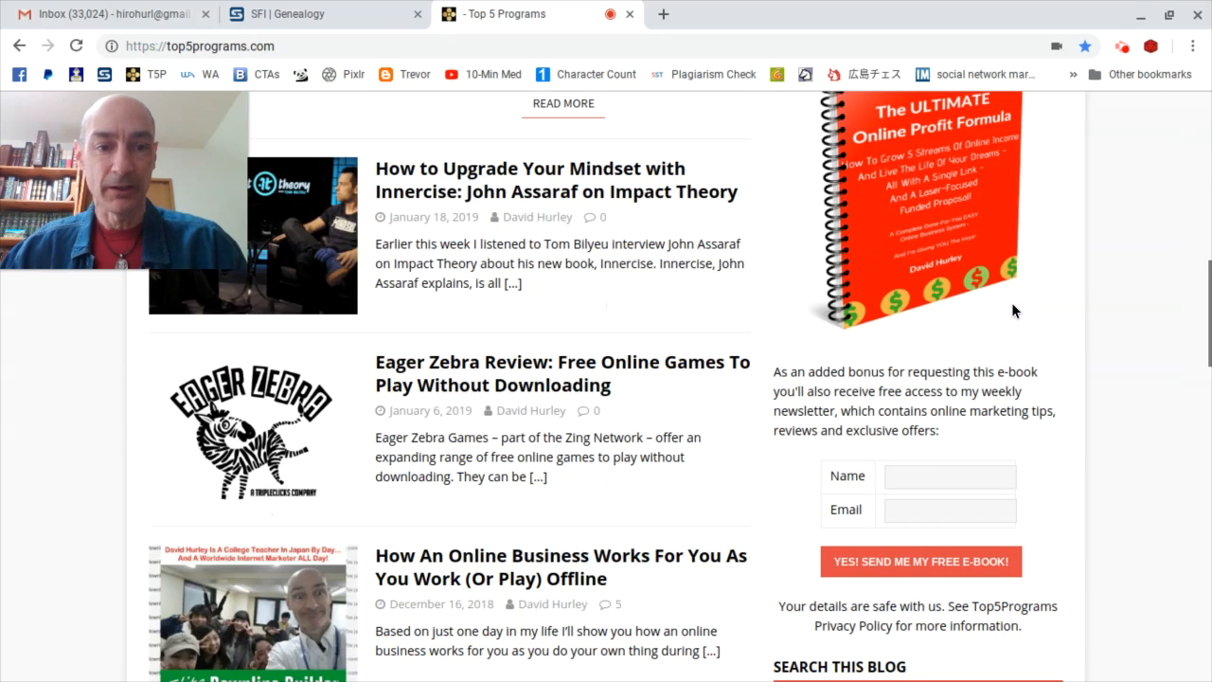
scroll("down", 3)
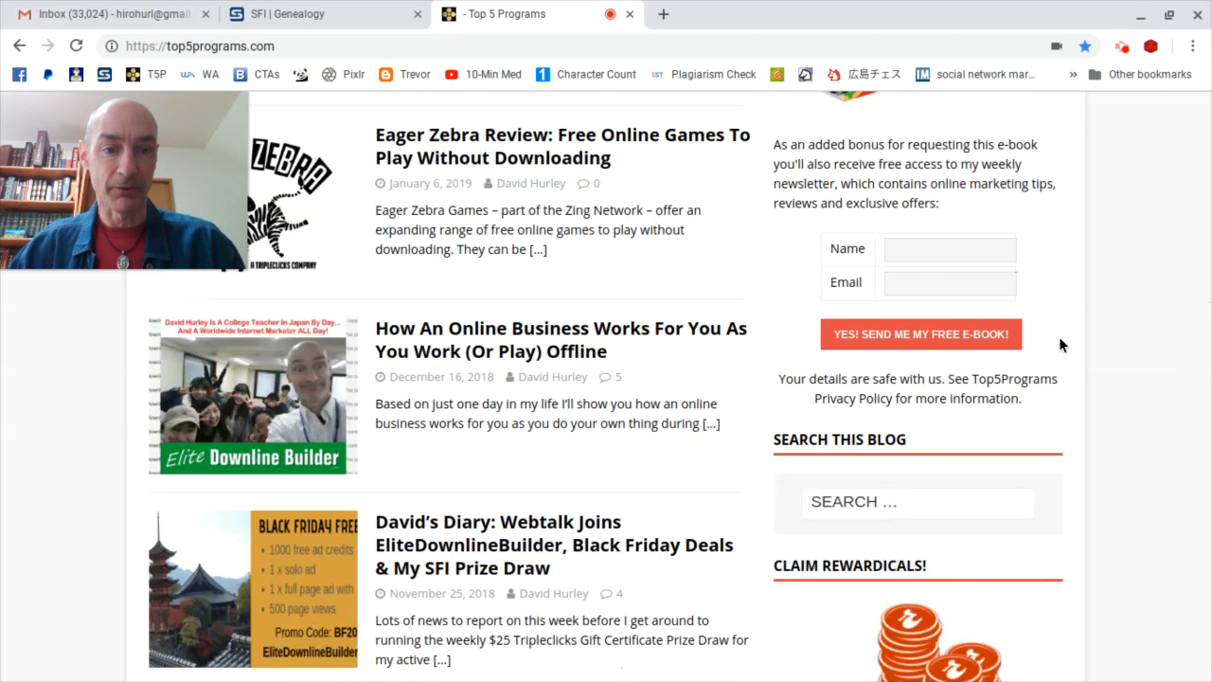
scroll("up", 3)
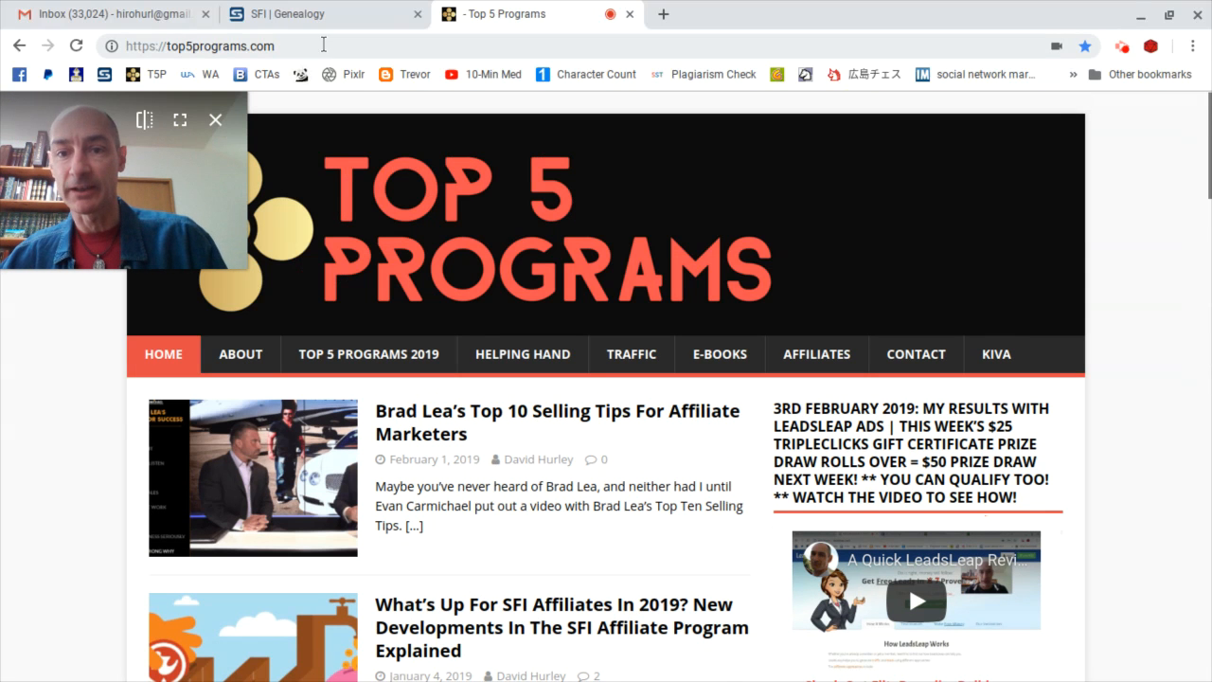
Switch to the SFI Genealogy tab and scroll the 51 filtered affiliates to page 1's bottom
left_click(324, 13)
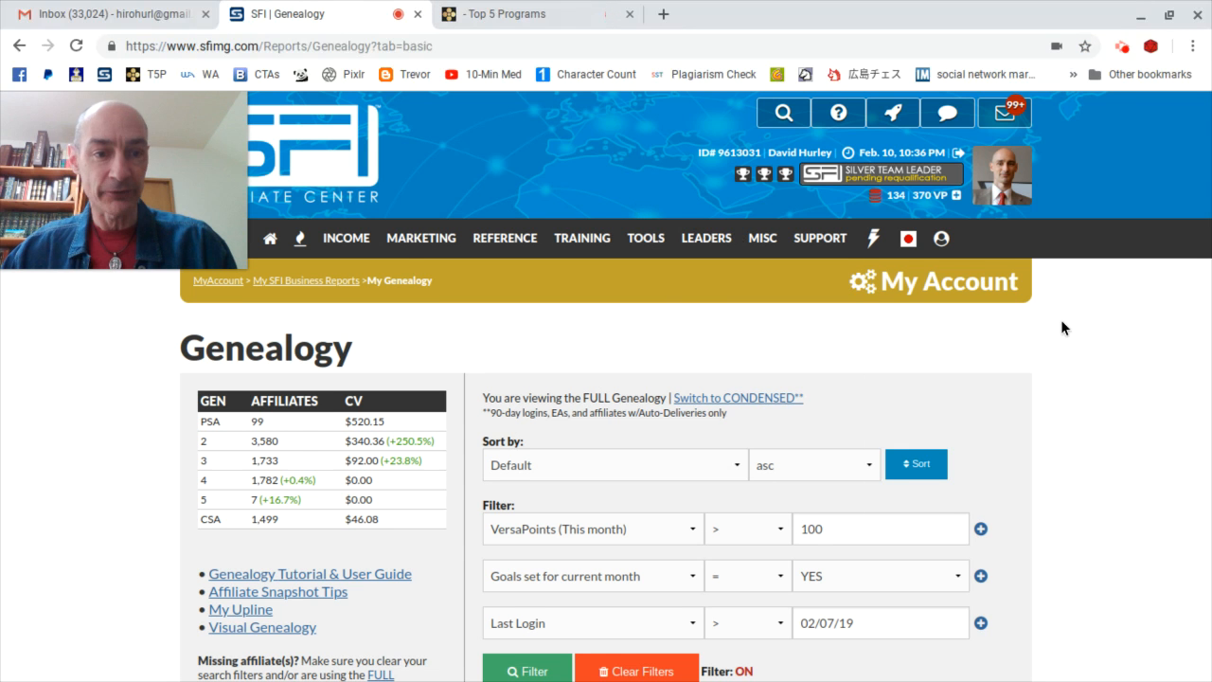
scroll("down", 3)
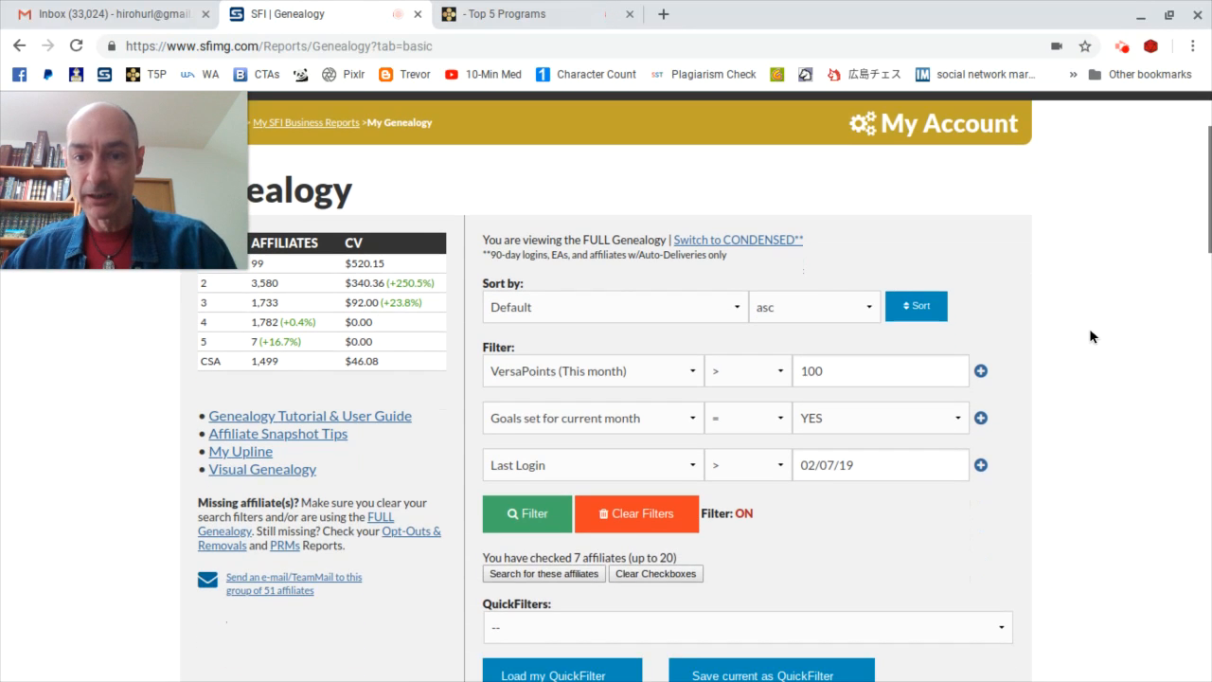
scroll("down", 3)
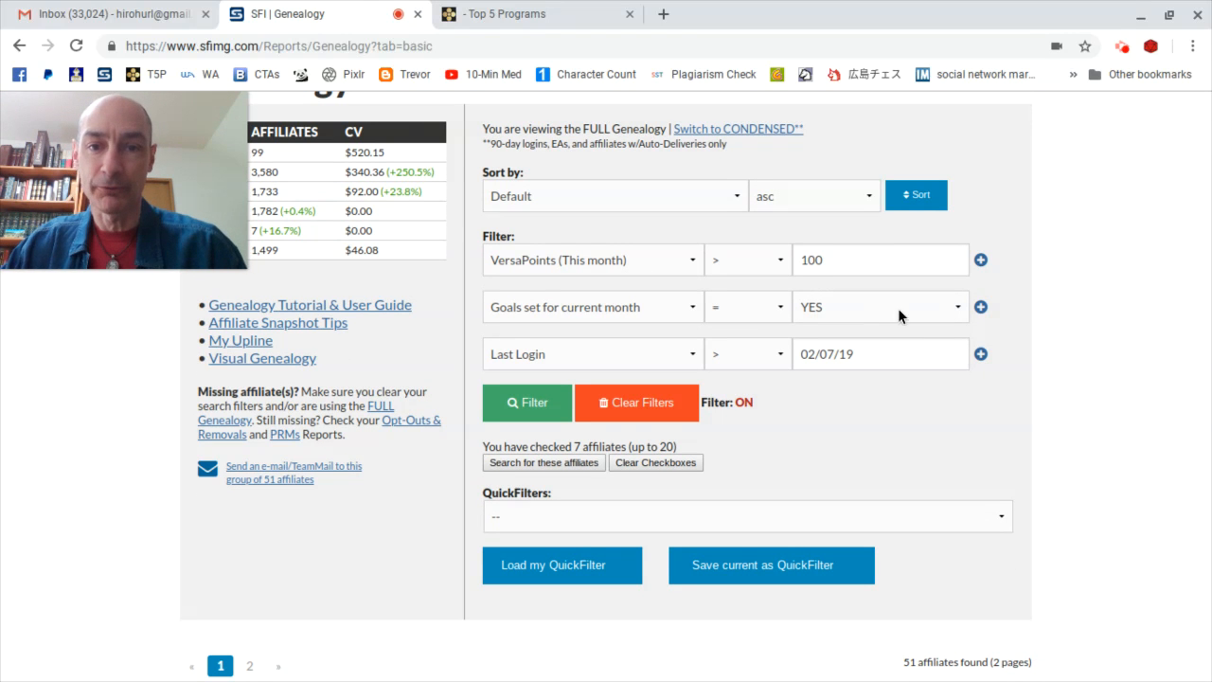
mouse_move(906, 393)
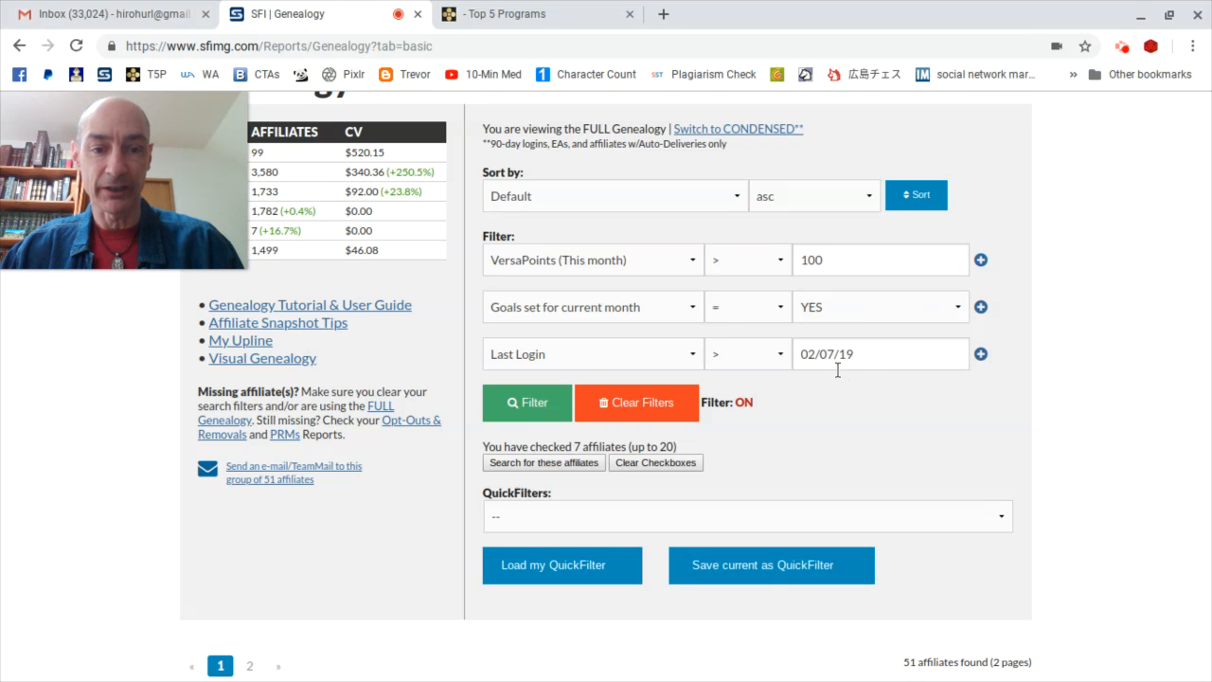
mouse_move(954, 408)
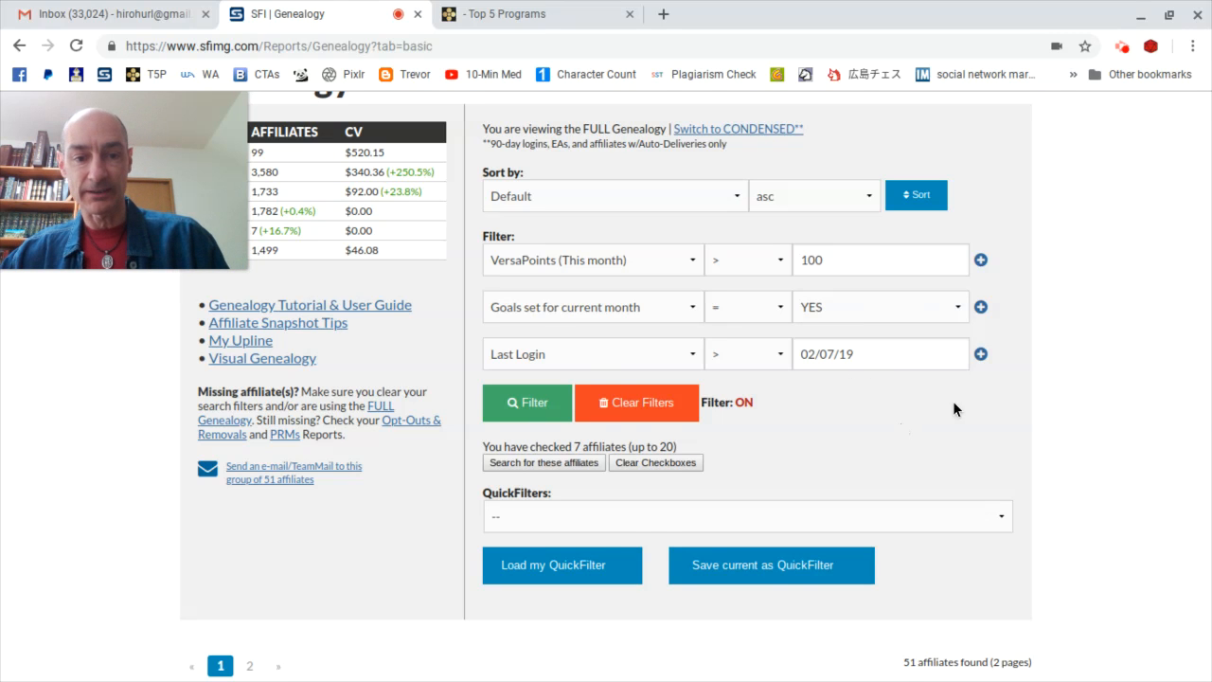
scroll("down", 3)
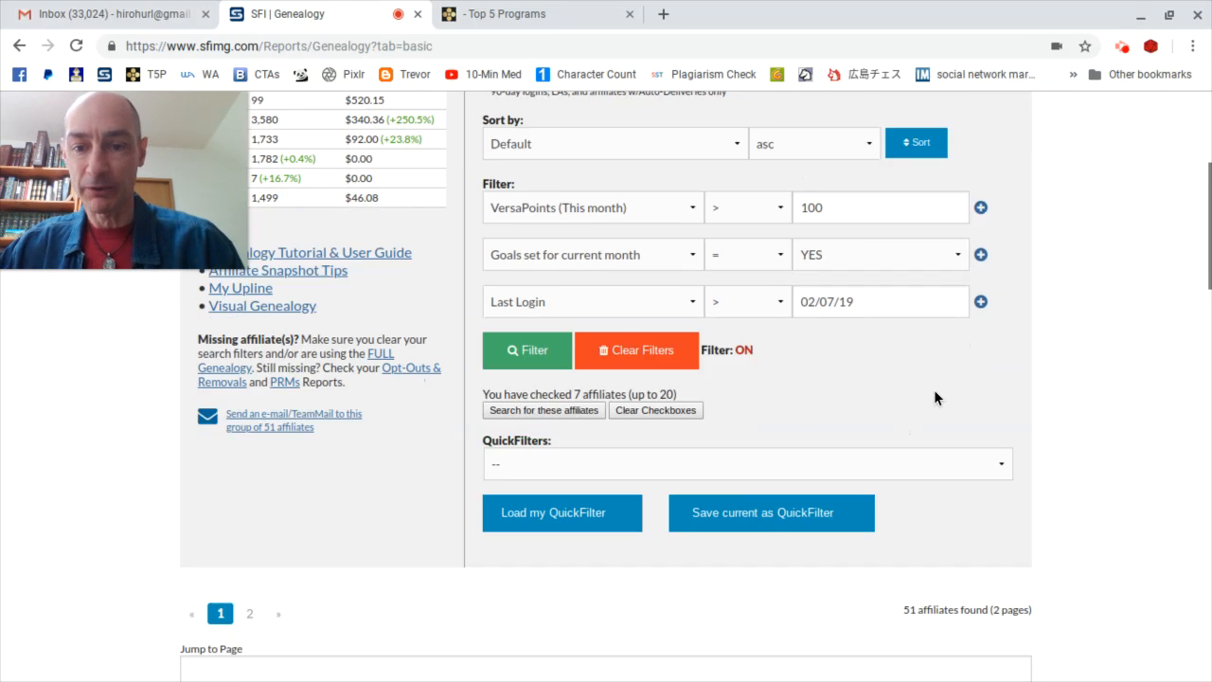
scroll("down", 3)
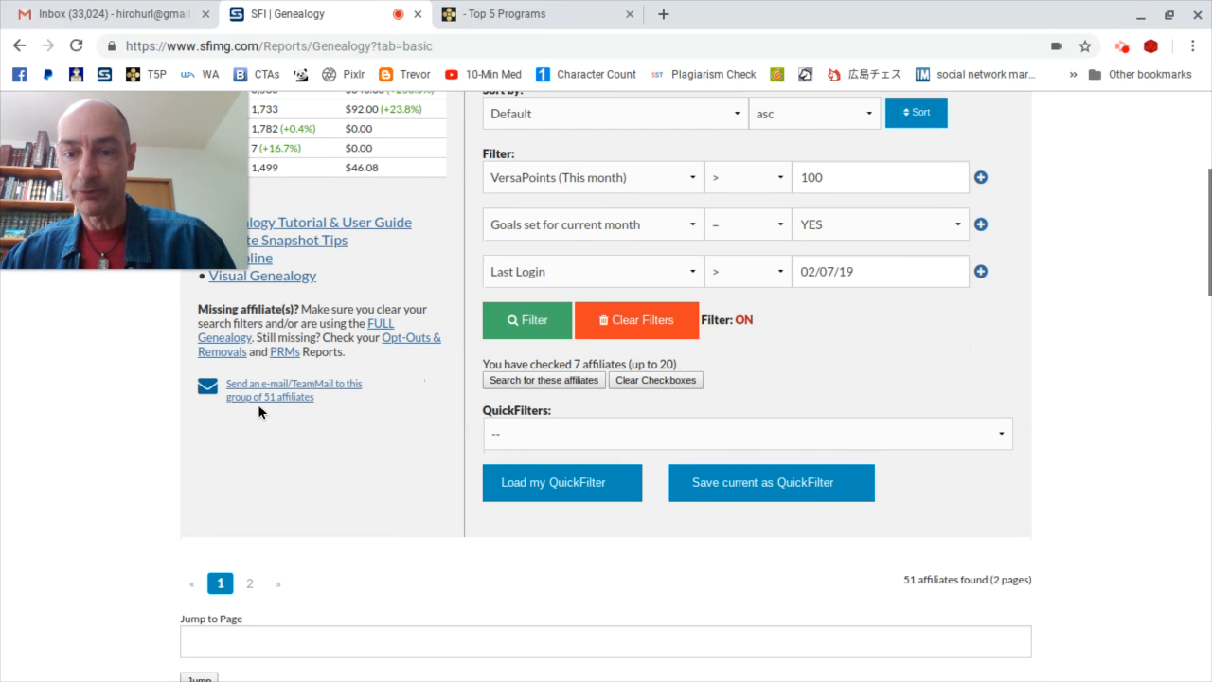
scroll("down", 3)
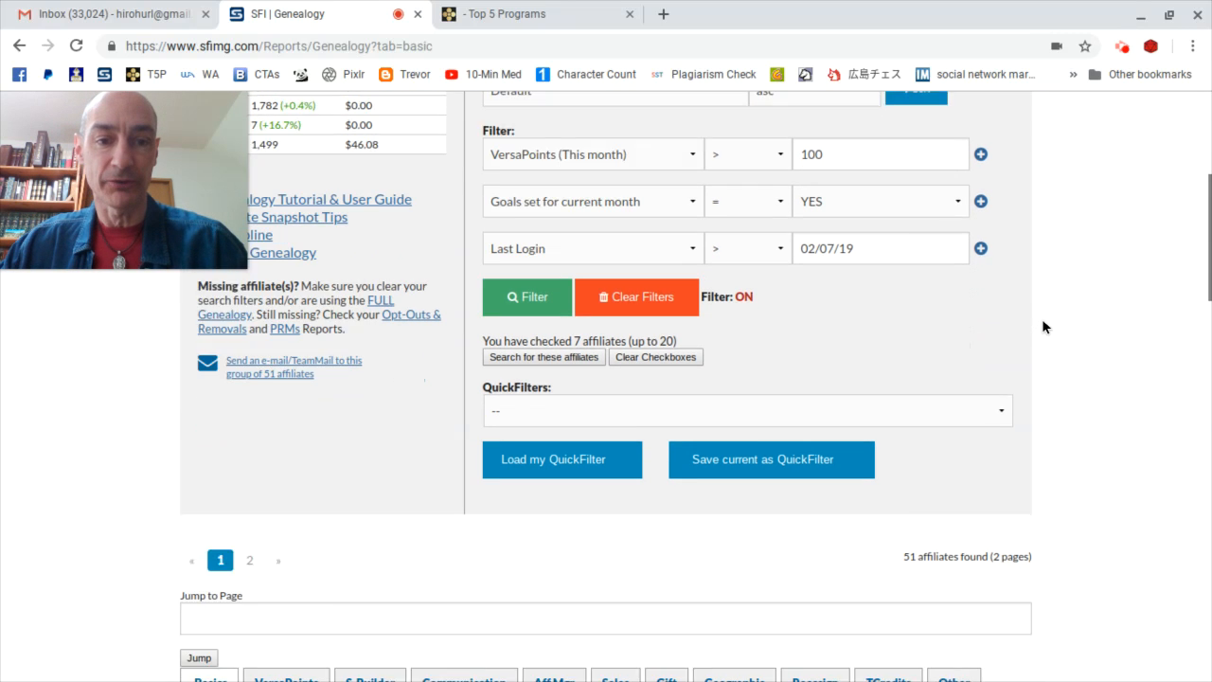
scroll("down", 3)
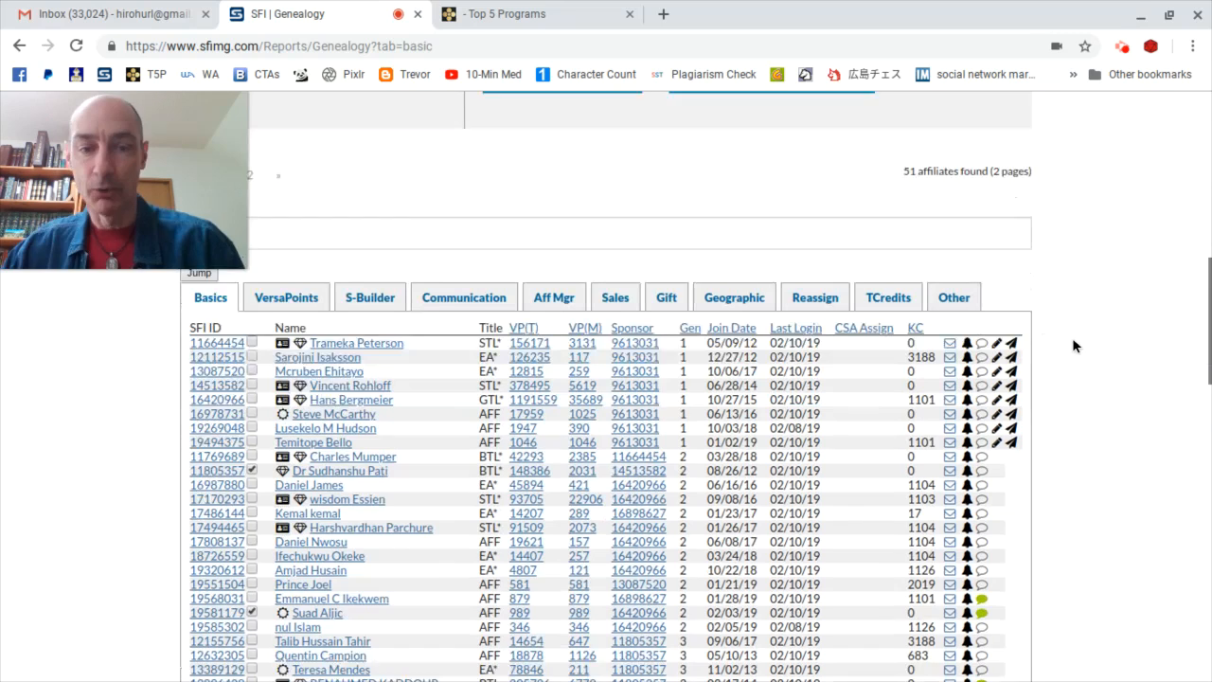
scroll("down", 3)
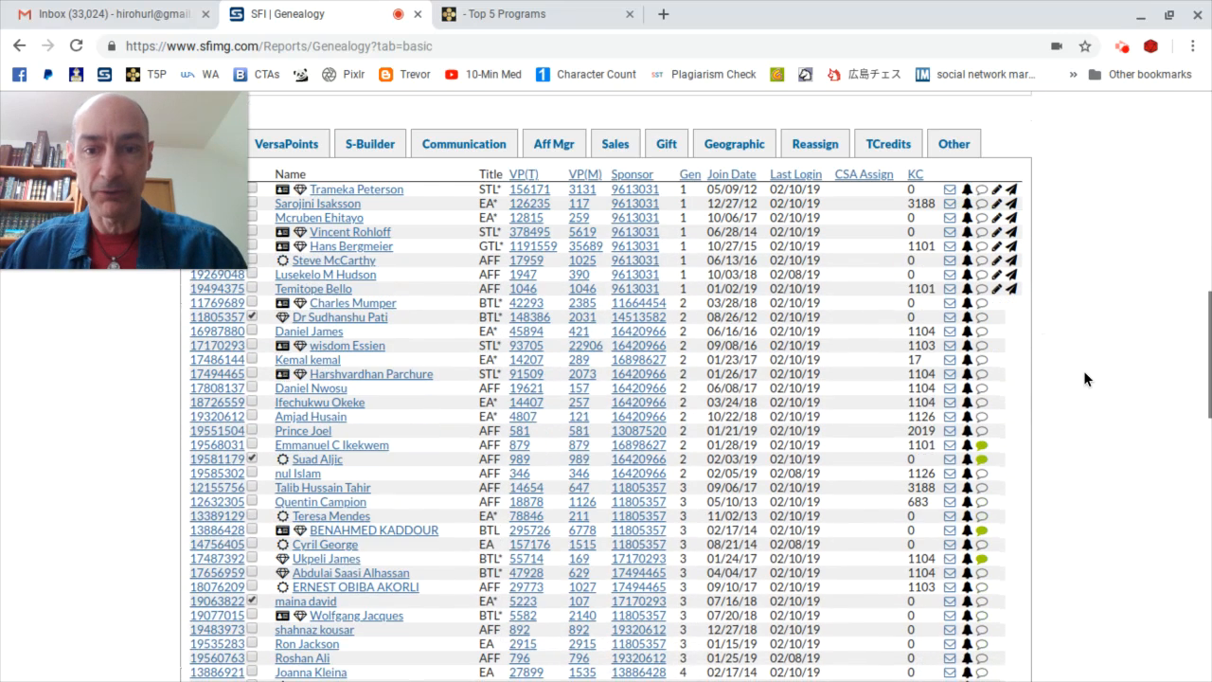
scroll("down", 3)
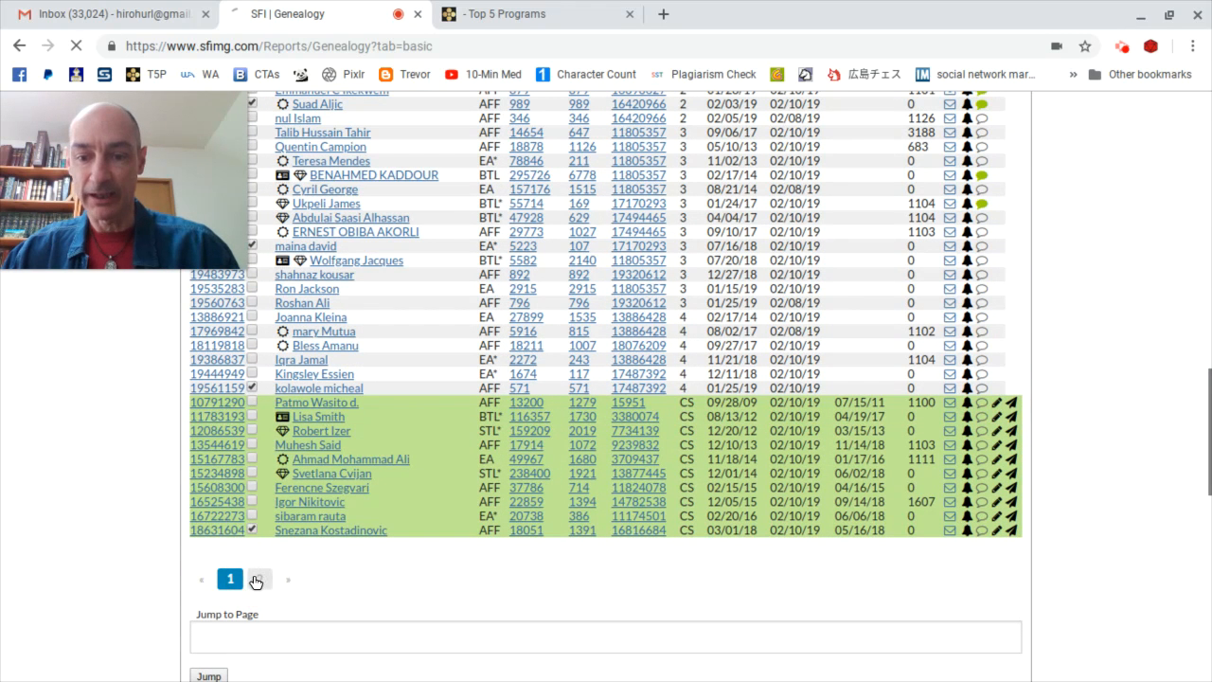
Load page two of the filtered affiliates and scroll through its remaining result
left_click(256, 579)
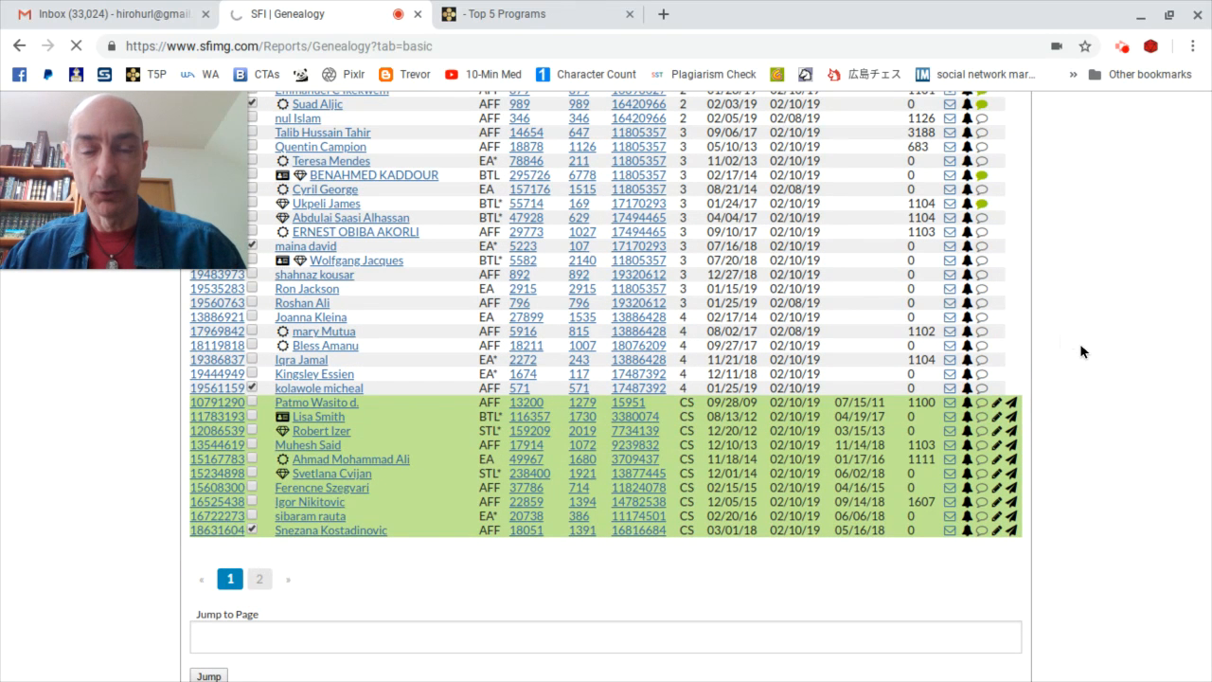
left_click(259, 578)
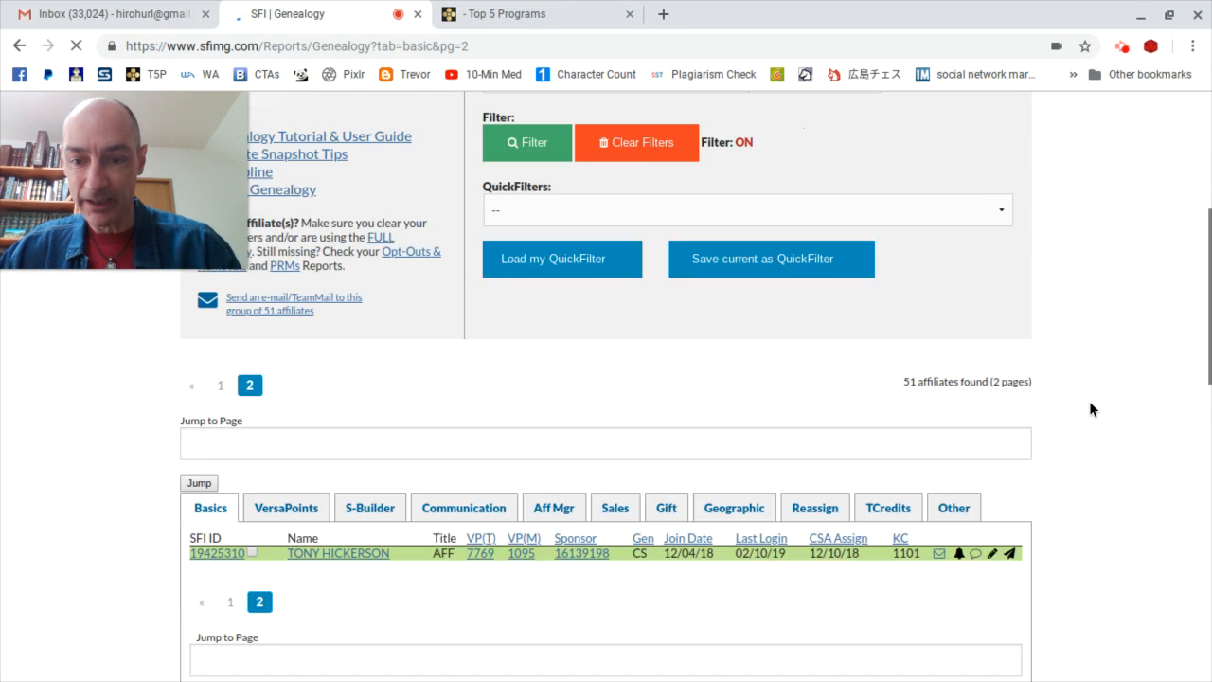
scroll("down", 3)
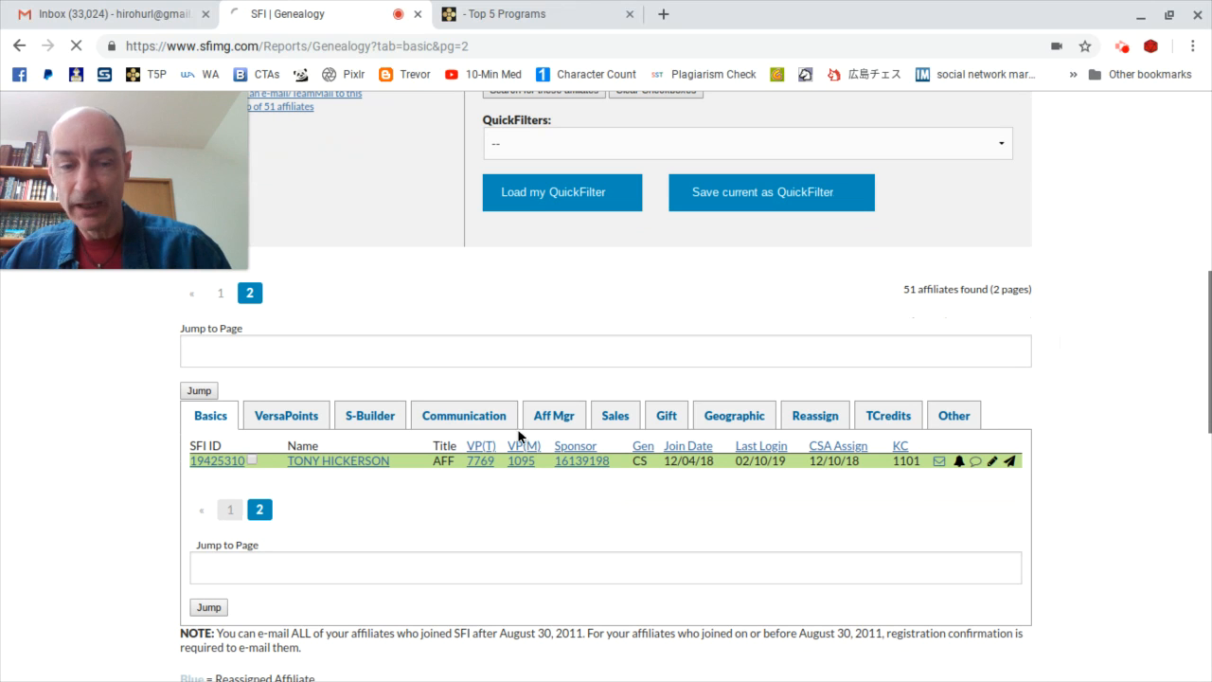
mouse_move(1082, 332)
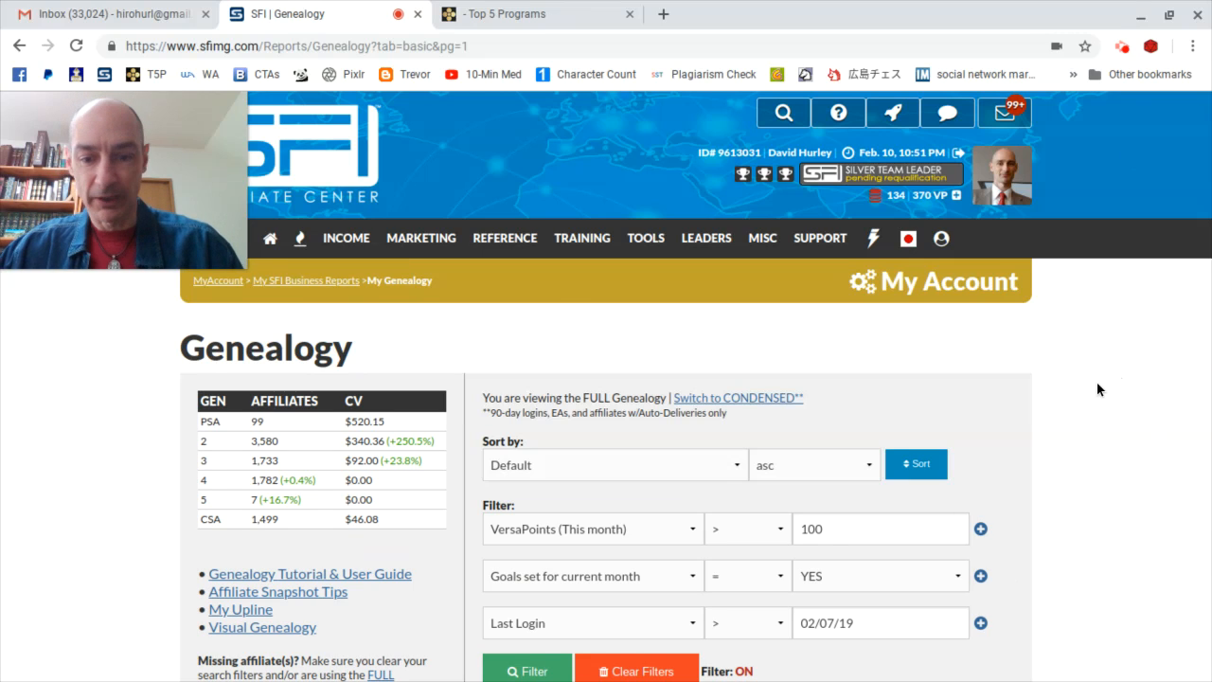
scroll("down", 3)
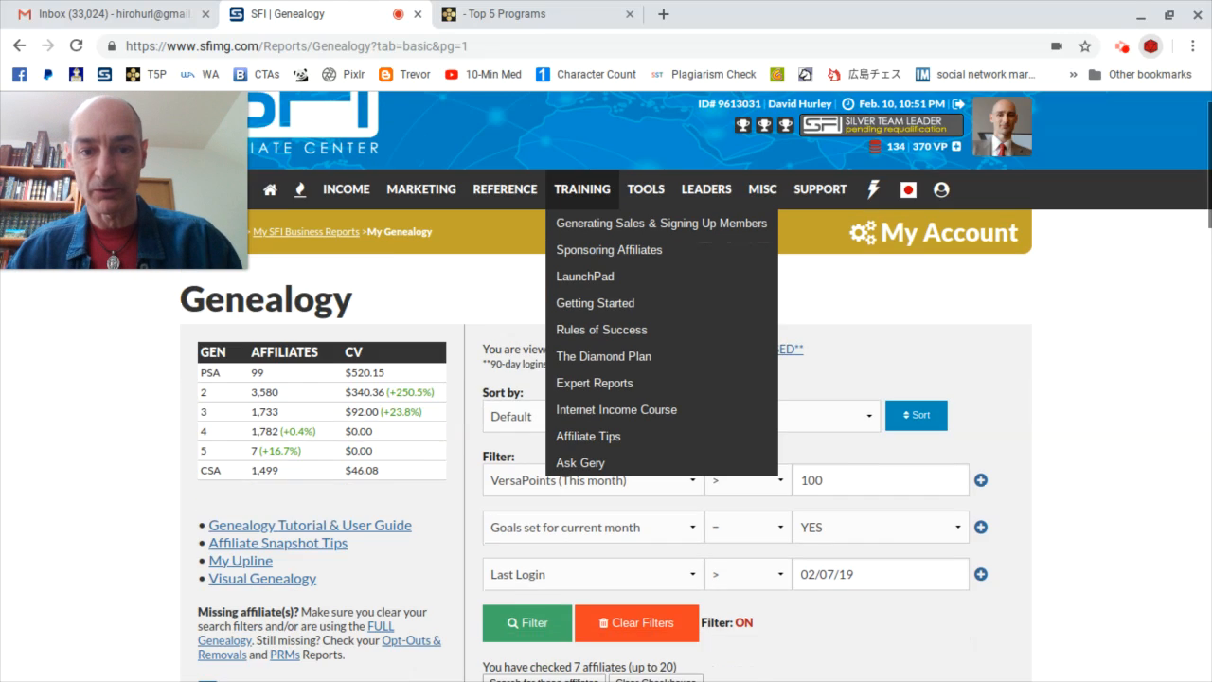
scroll("down", 3)
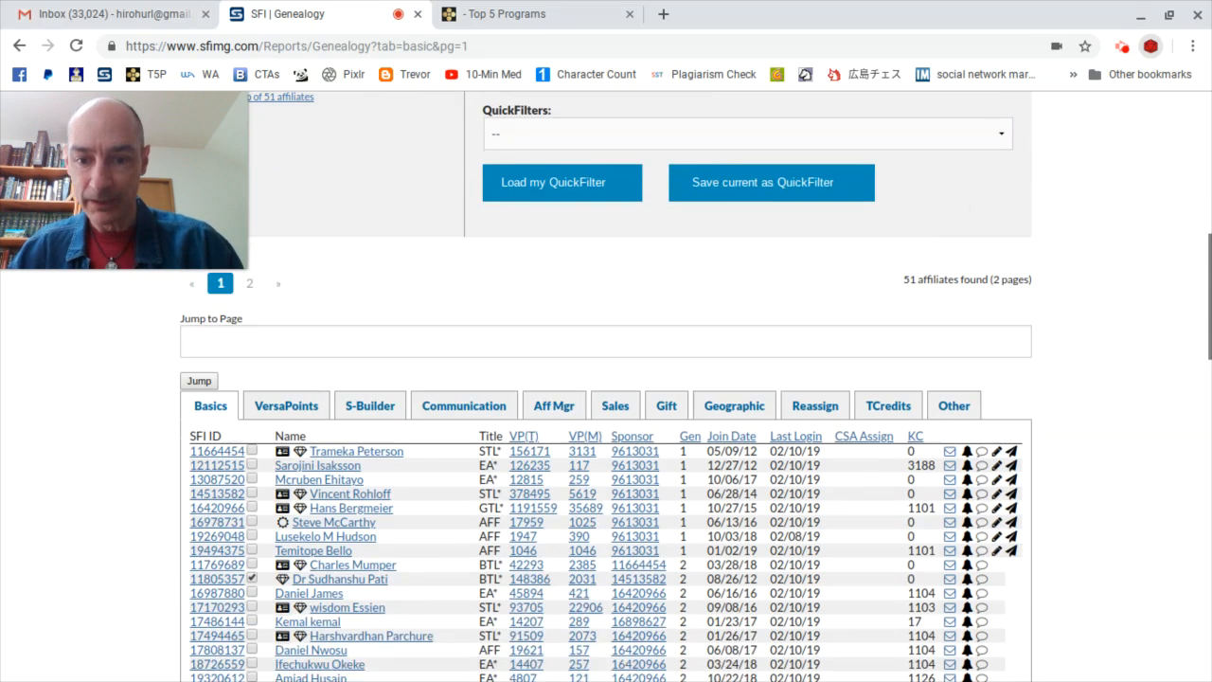
scroll("down", 3)
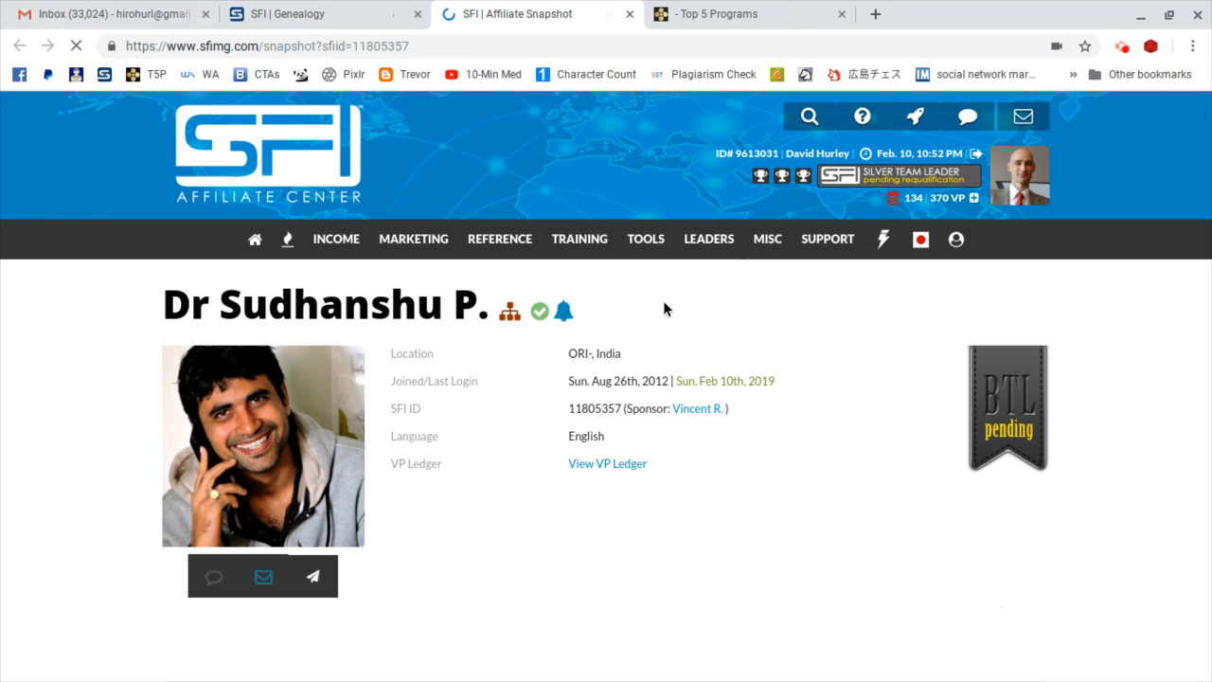
scroll("down", 3)
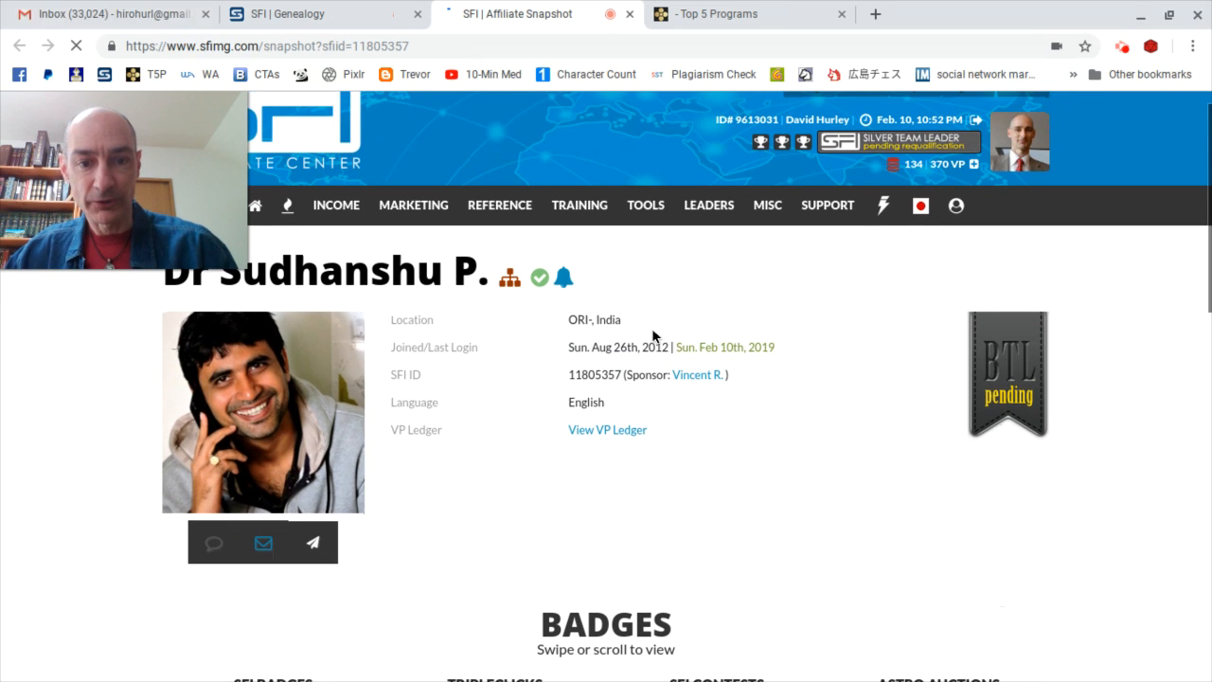
Open Brad Lea's Top 10 Selling Tips post from the Top 5 Programs blog
left_click(748, 13)
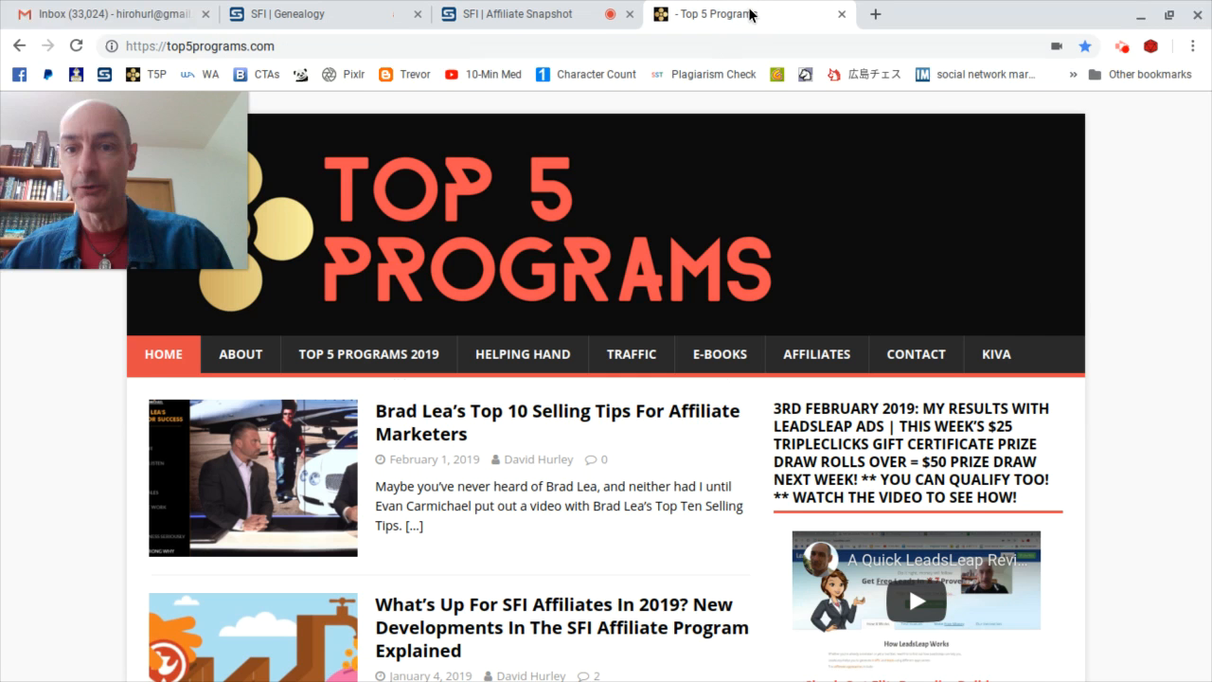
scroll("down", 3)
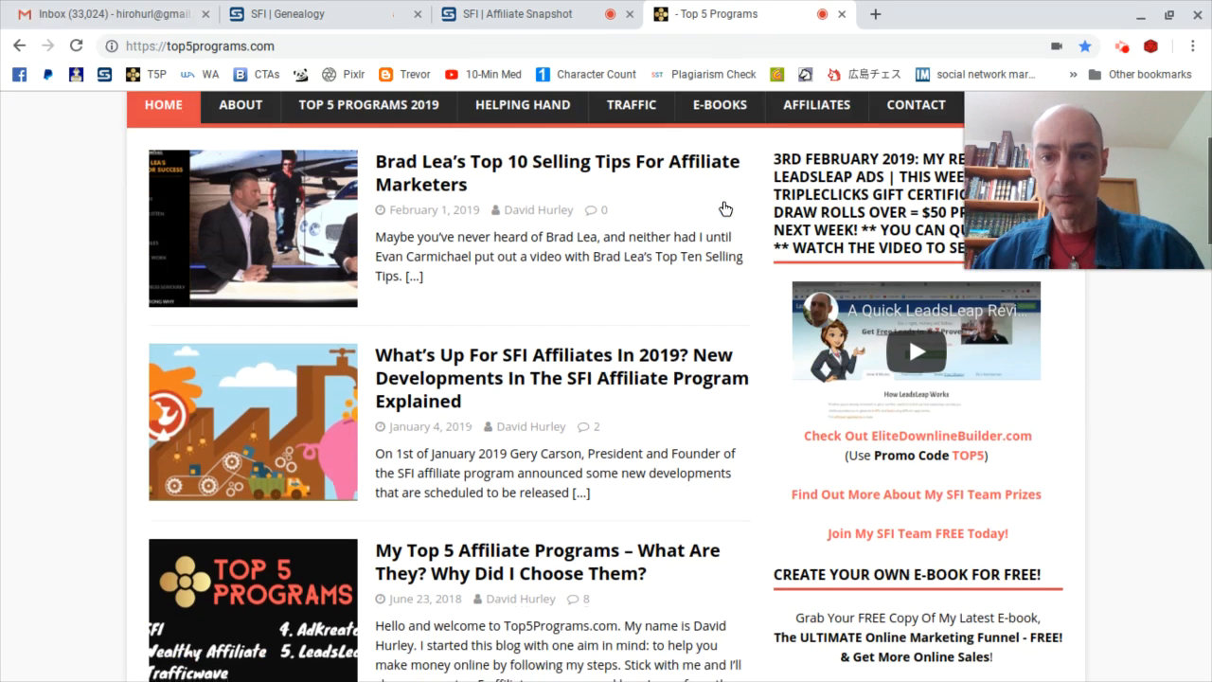
mouse_move(587, 166)
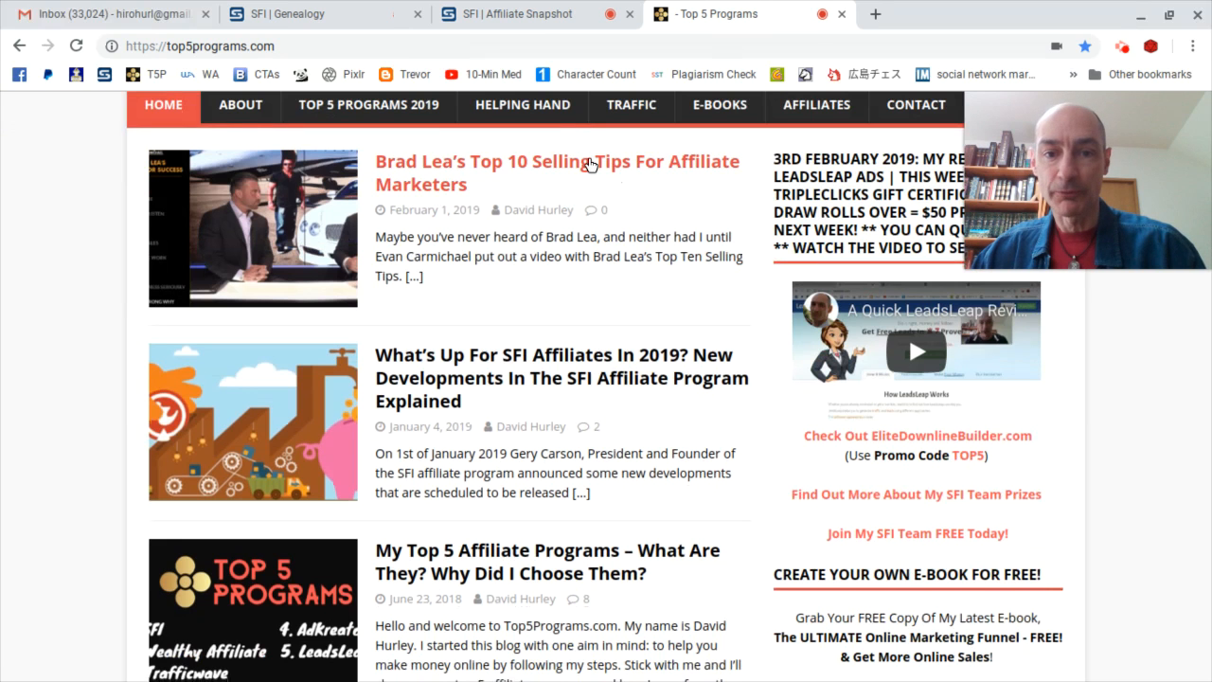
left_click(574, 168)
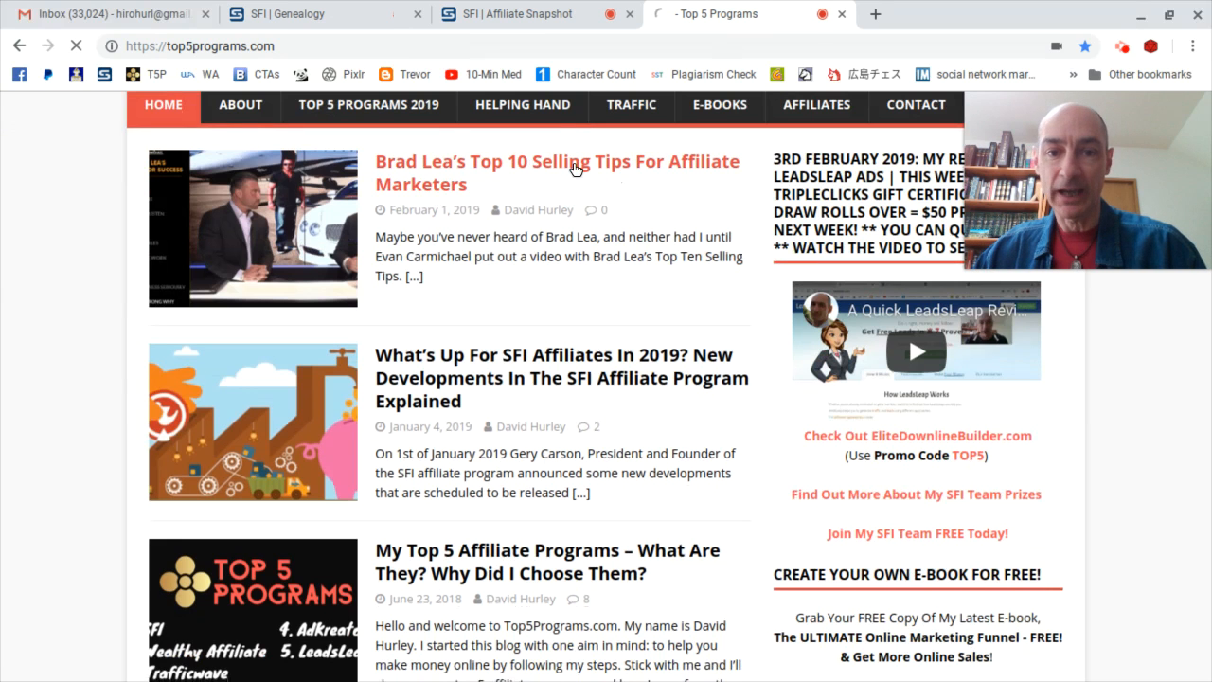
left_click(556, 172)
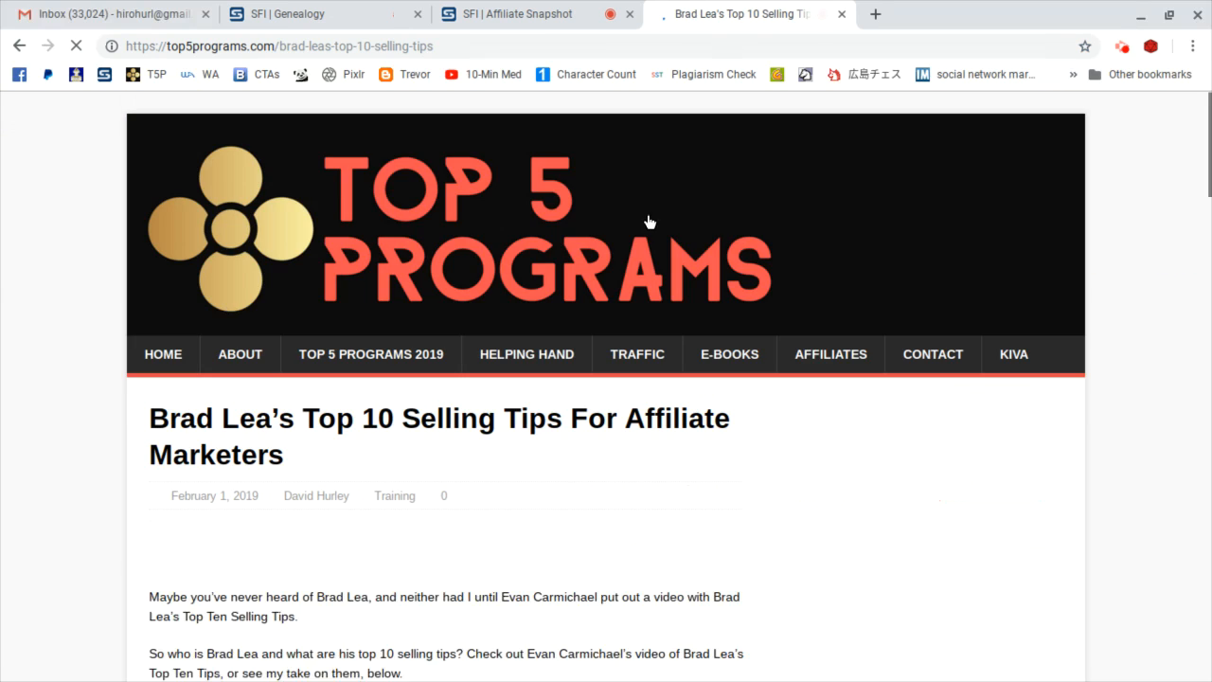
Scroll to the Leave a Reply form and select the Name and Website fields
scroll("down", 3)
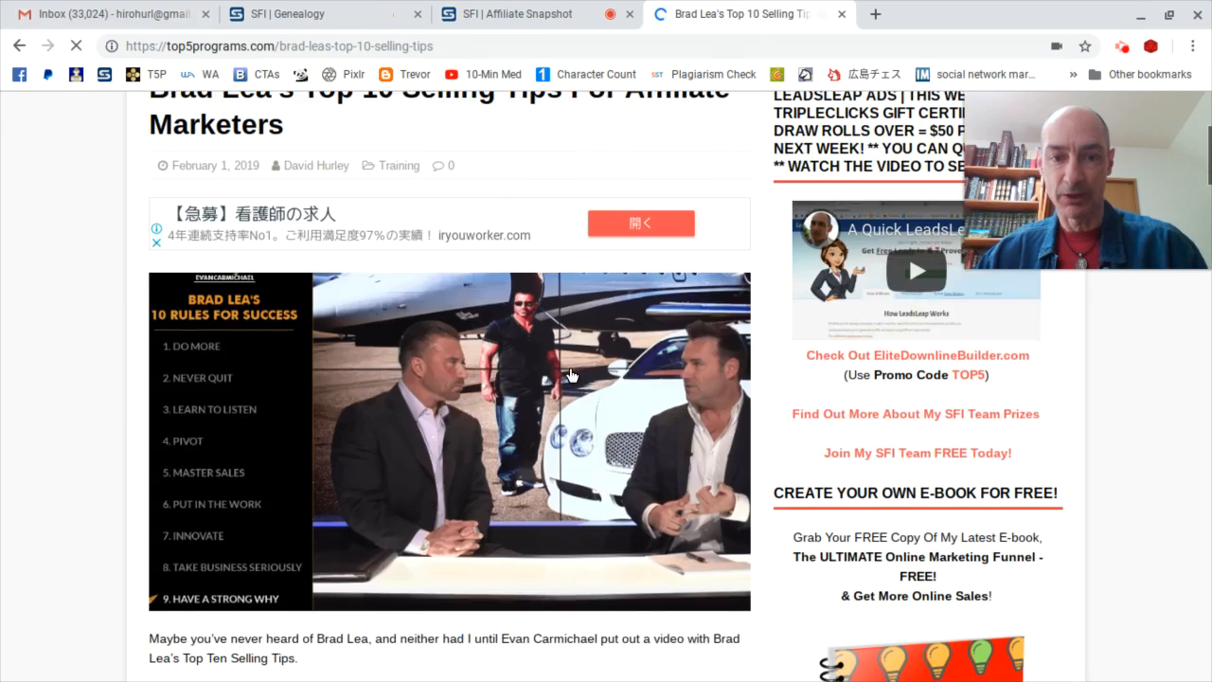
scroll("down", 3)
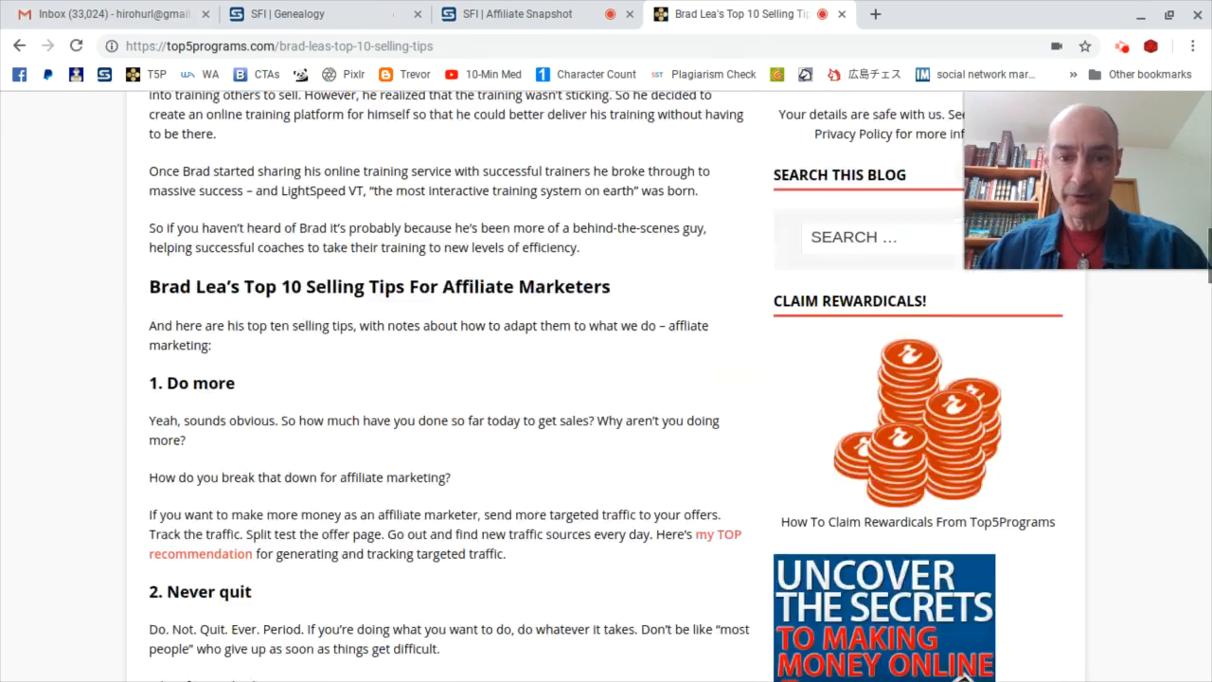
scroll("down", 3)
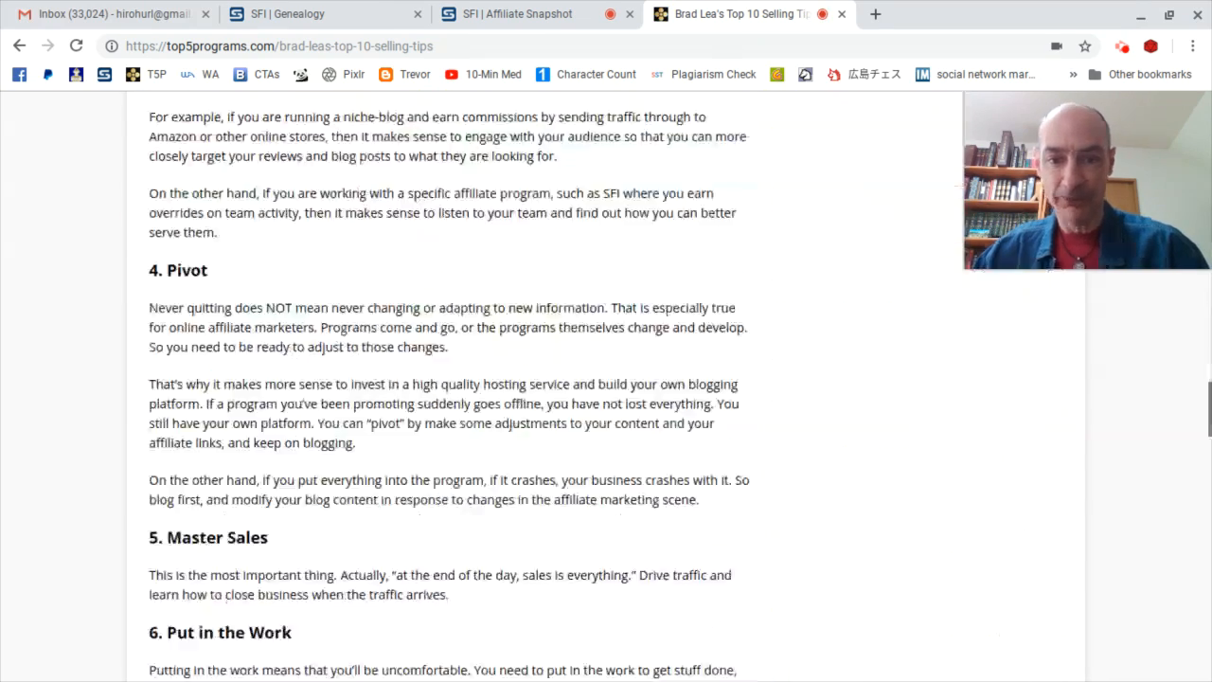
scroll("down", 3)
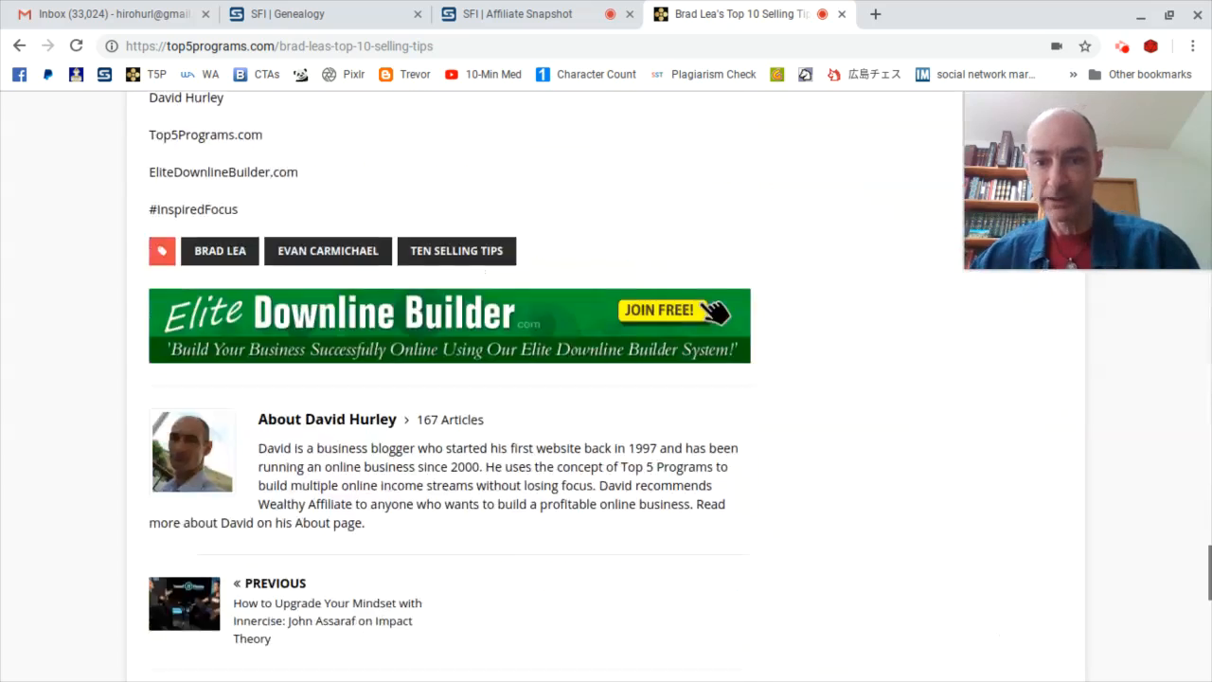
scroll("up", 3)
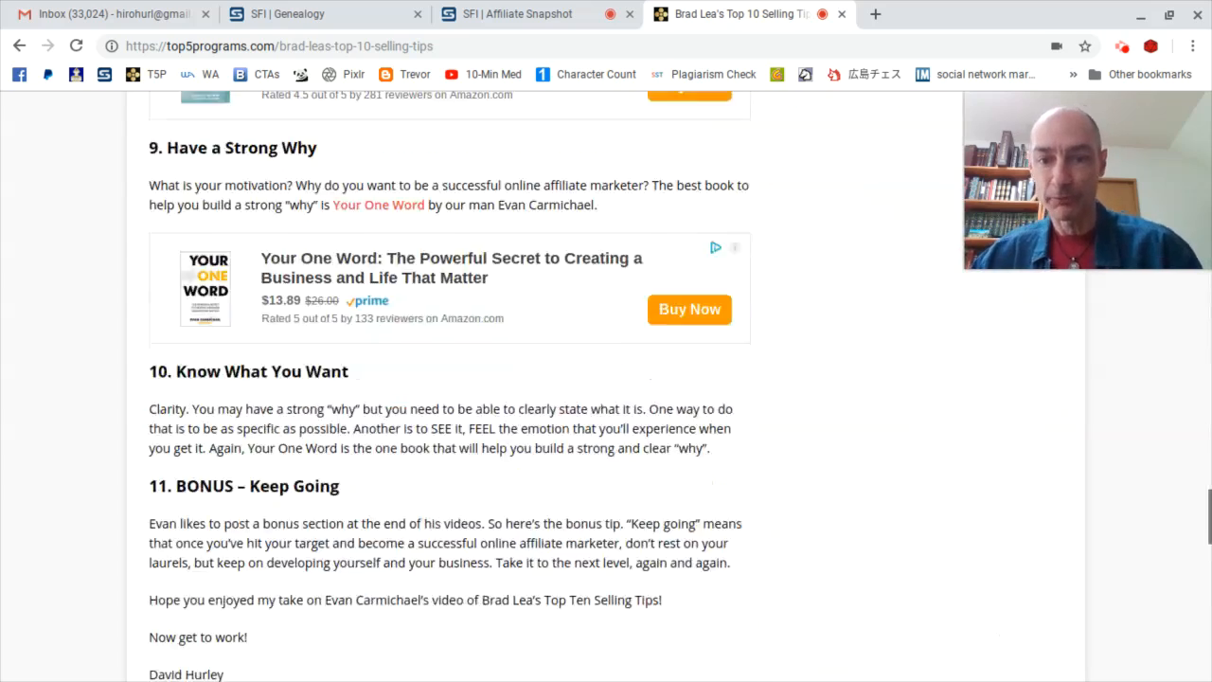
scroll("down", 3)
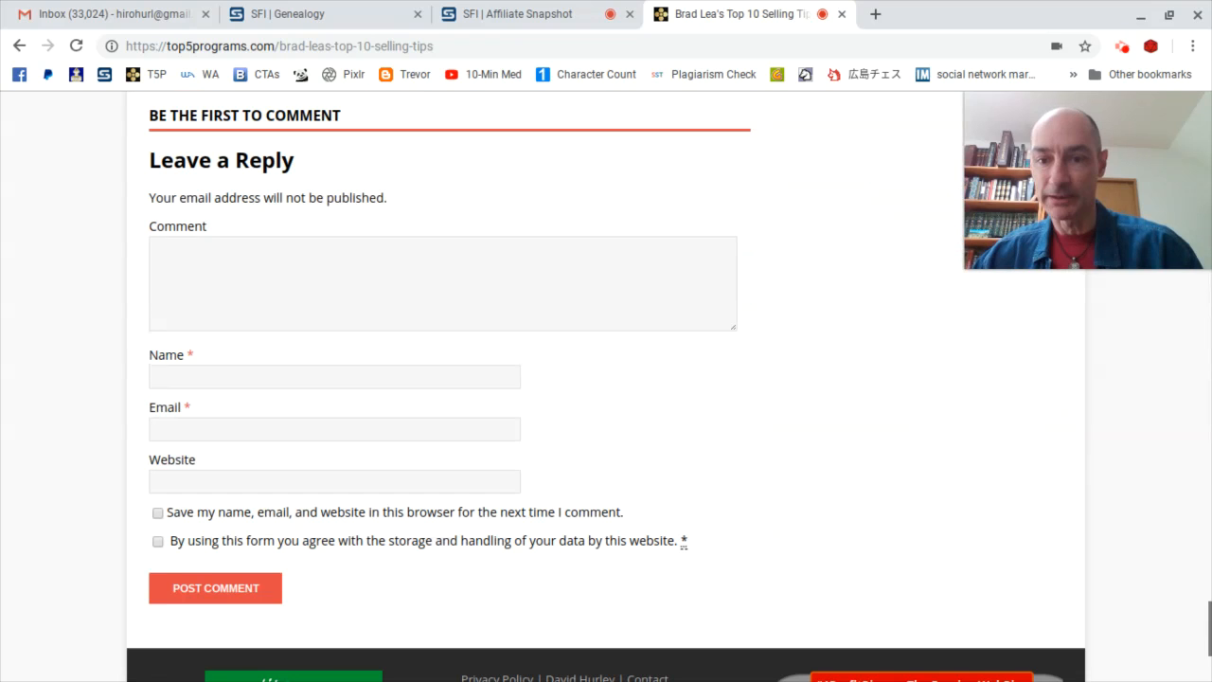
left_click(334, 373)
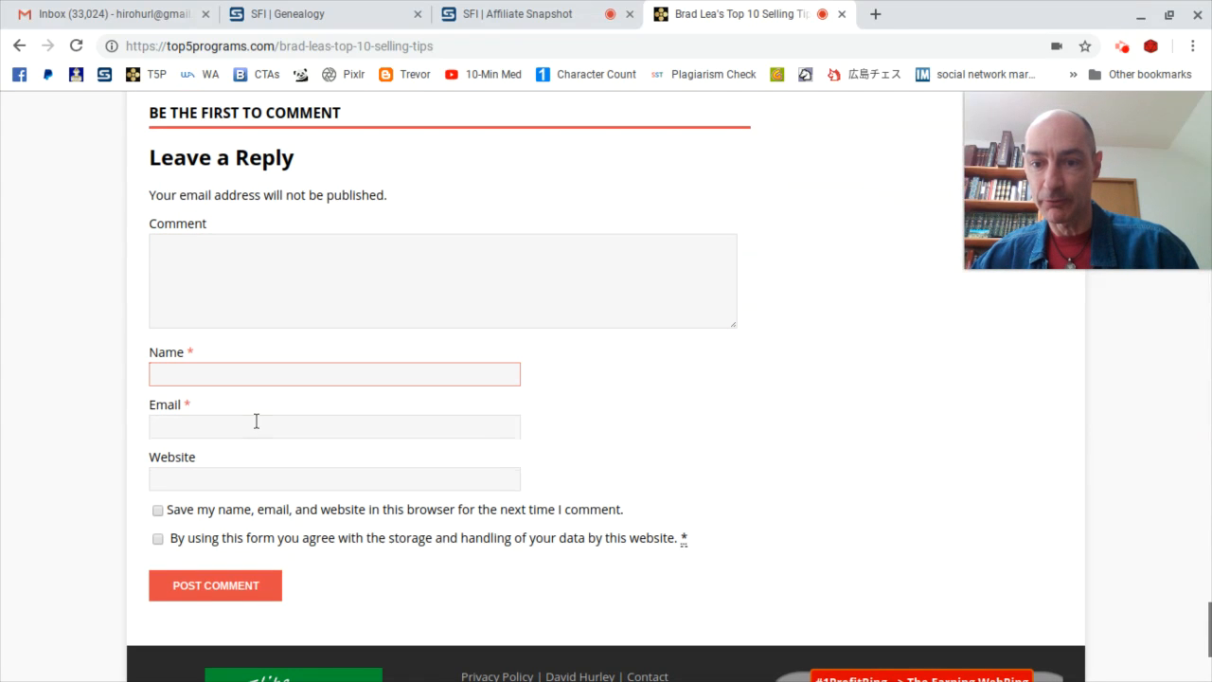
left_click(333, 478)
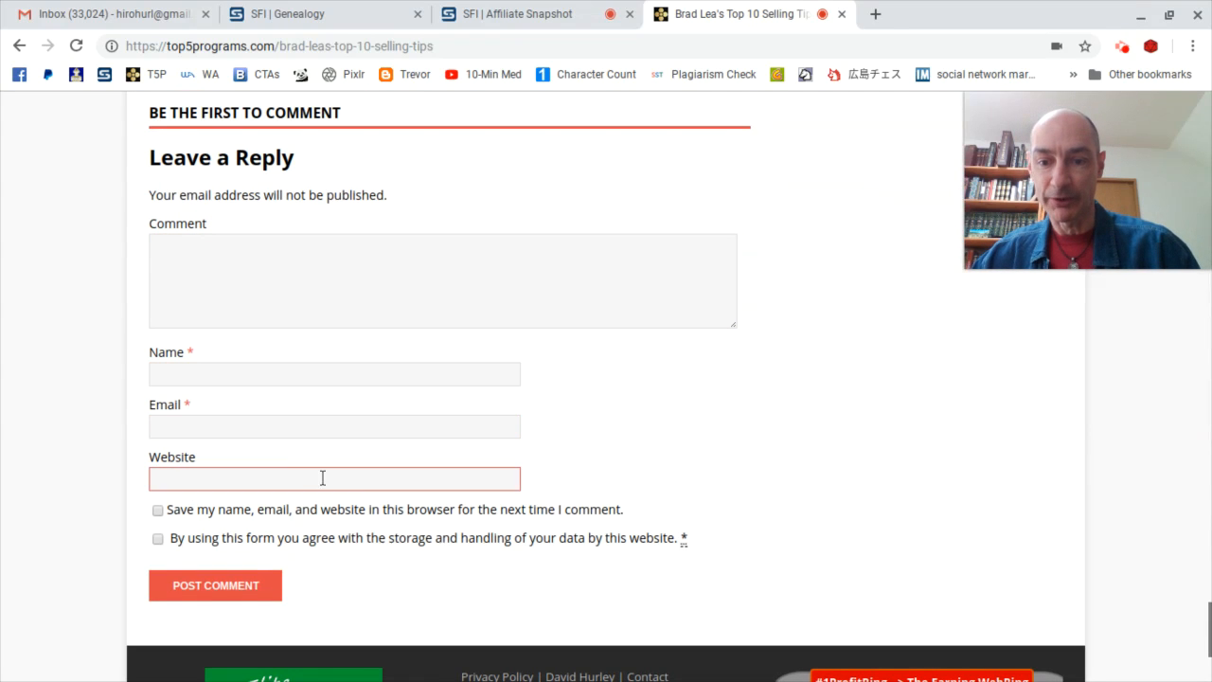
mouse_move(215, 584)
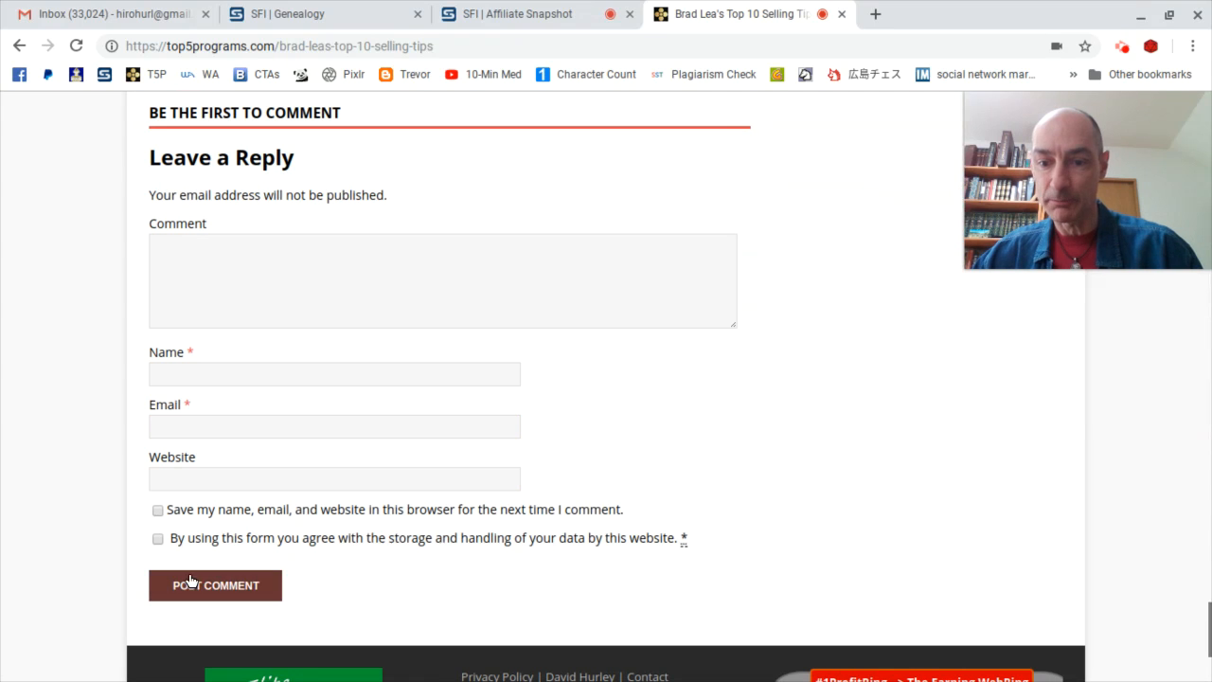
mouse_move(820, 372)
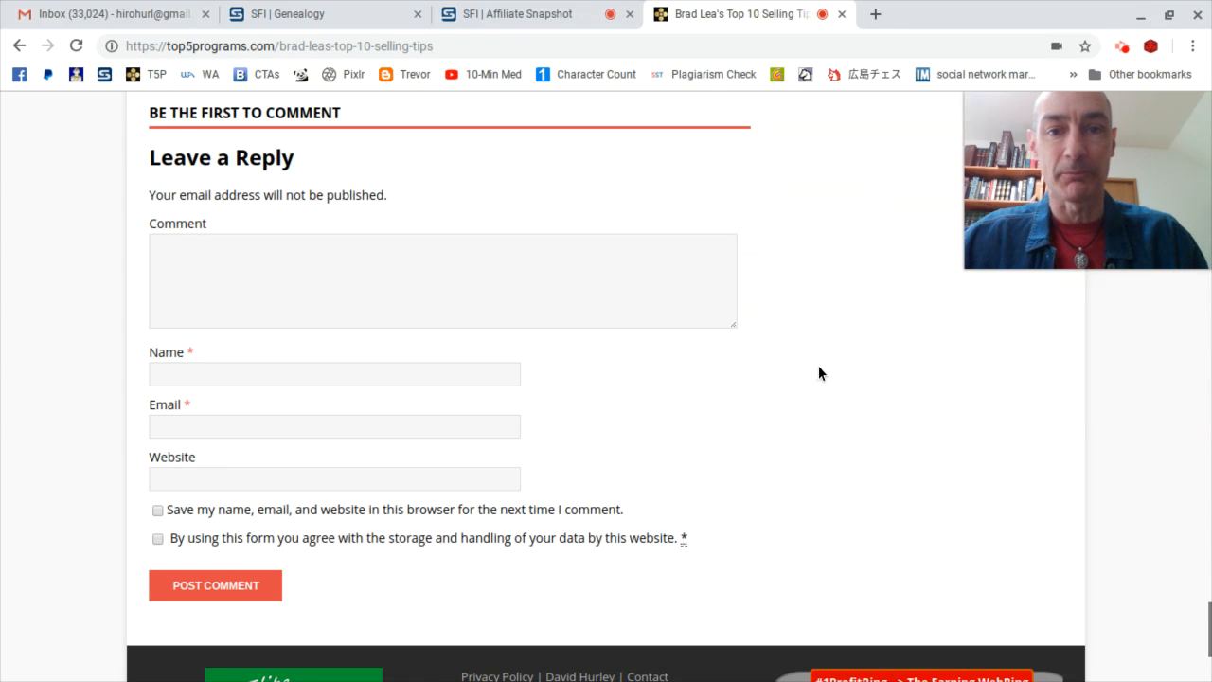
scroll("up", 3)
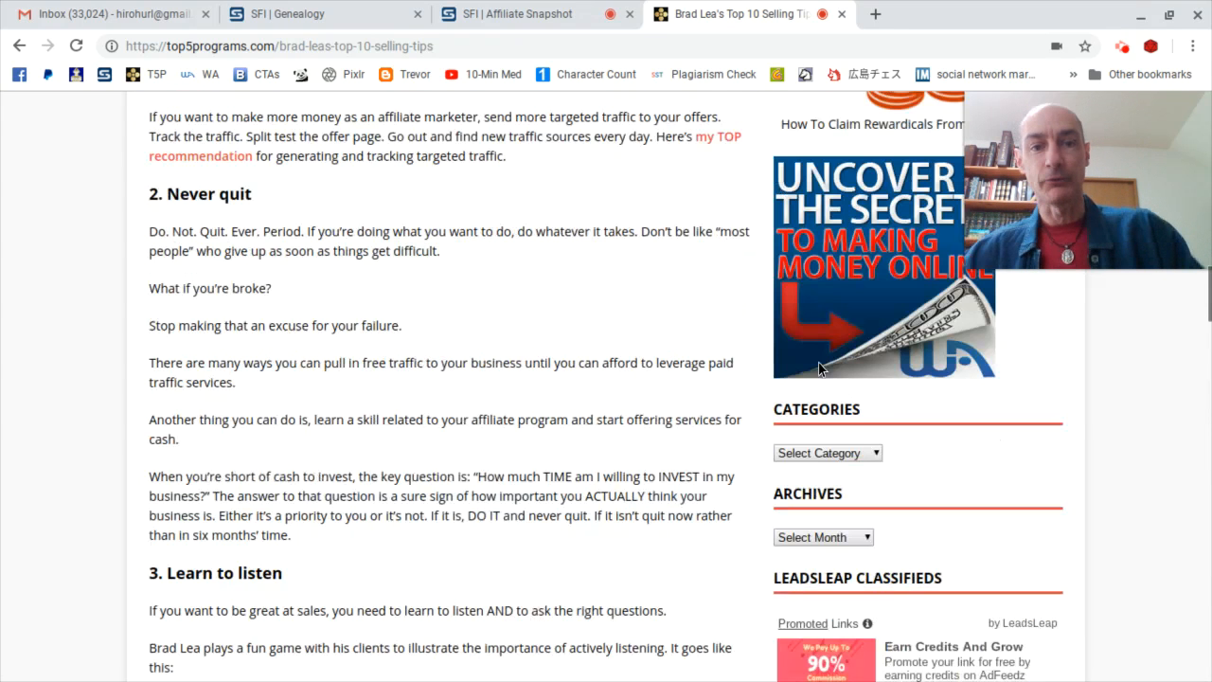